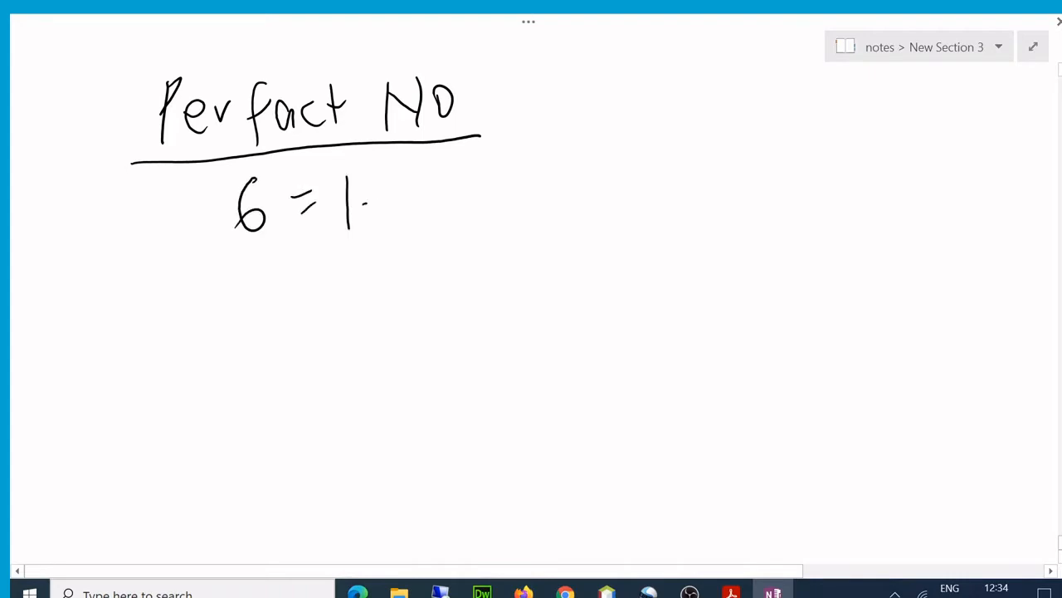
Handwrite 6 = 1+2+3 and 28 = 1+2+4+7+14 under Perfect NO, then begin 6%1.
drag(365, 199, 464, 199)
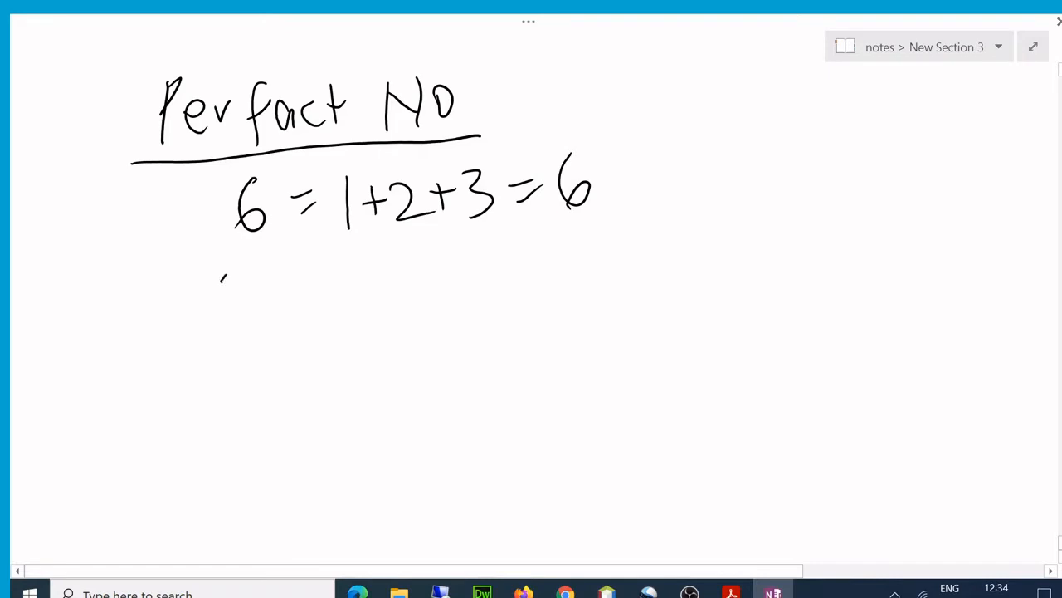
drag(224, 282, 365, 274)
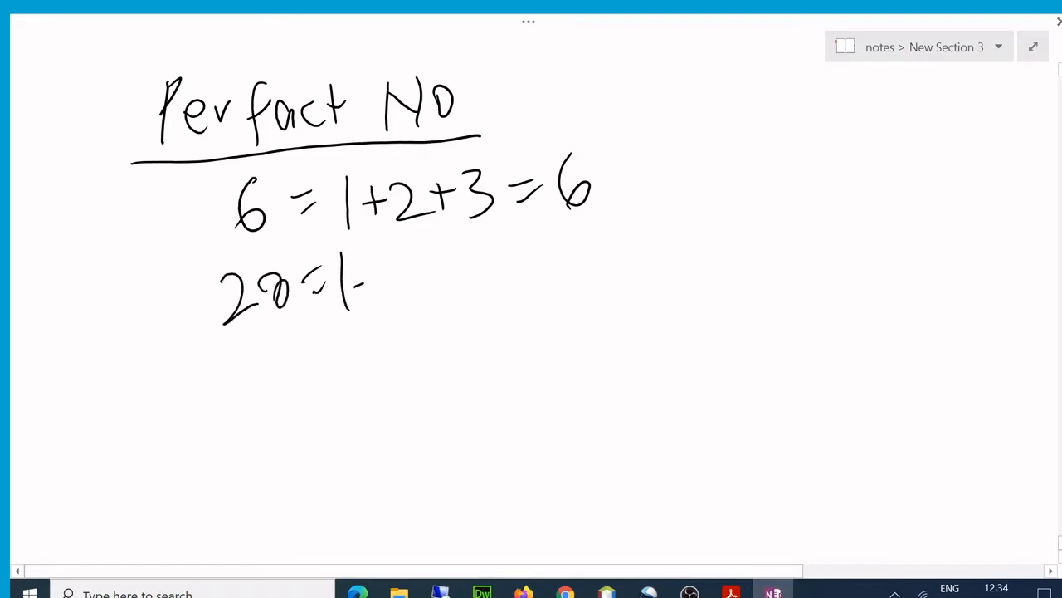
drag(356, 265, 477, 266)
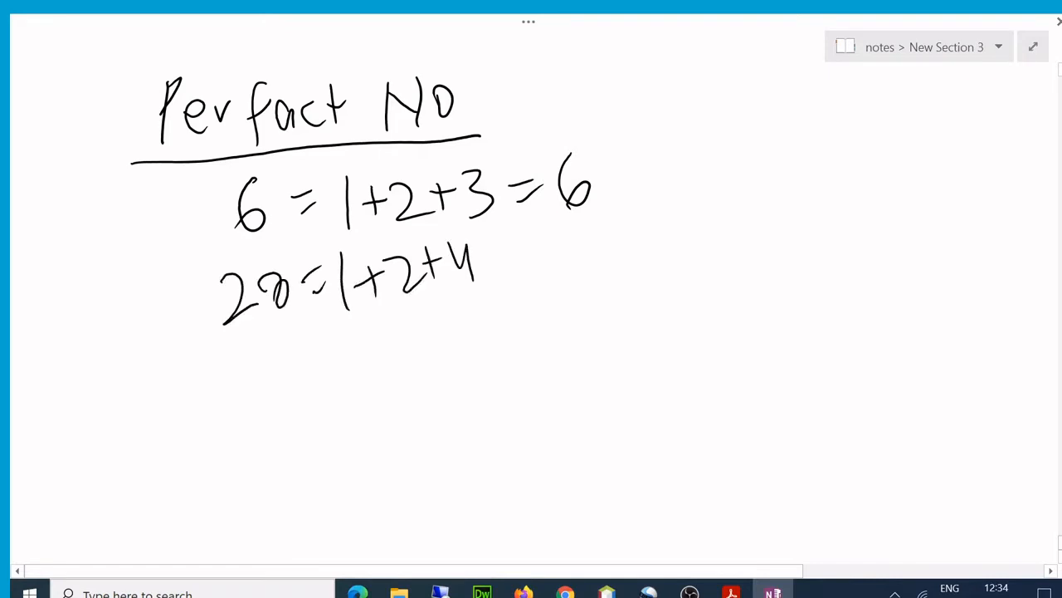
drag(494, 274, 527, 249)
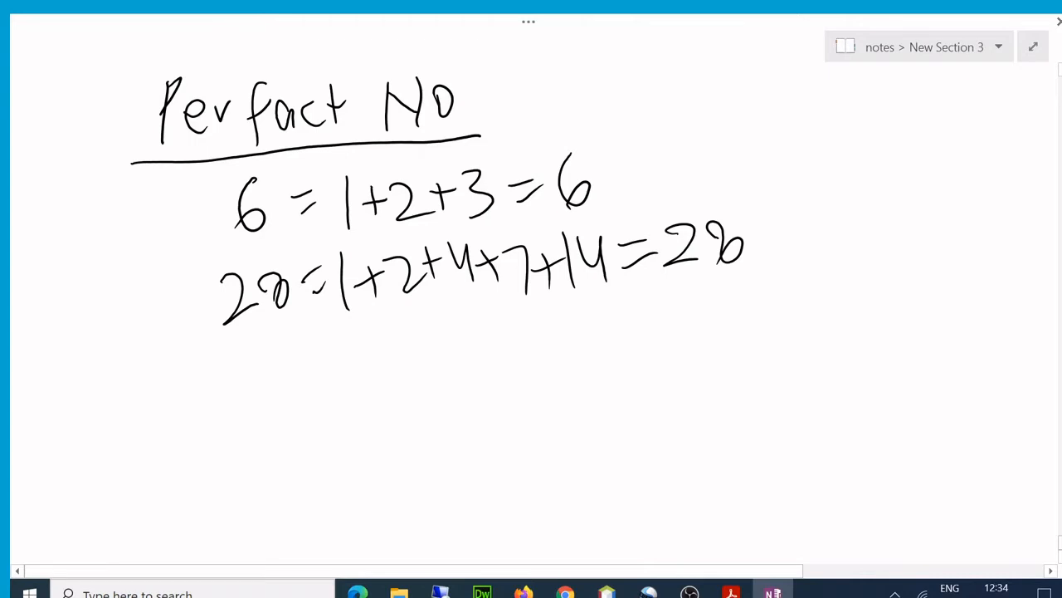
drag(402, 332, 456, 373)
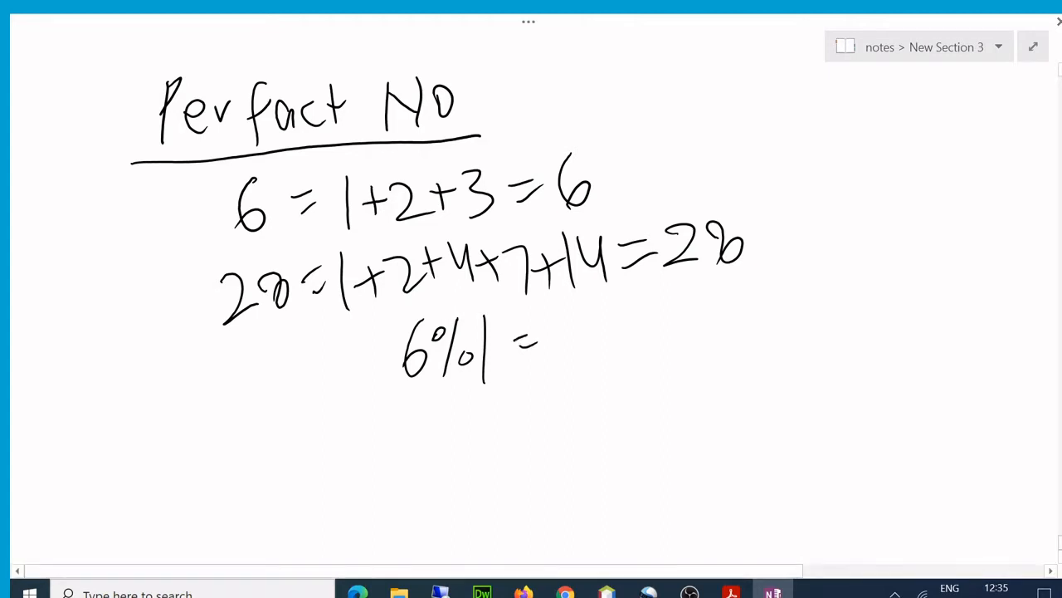
Write the checks 6%1==0, 6%2==0, 6%3==0, 6%4 → No, listing factors 1, 2, 3.
drag(519, 340, 602, 340)
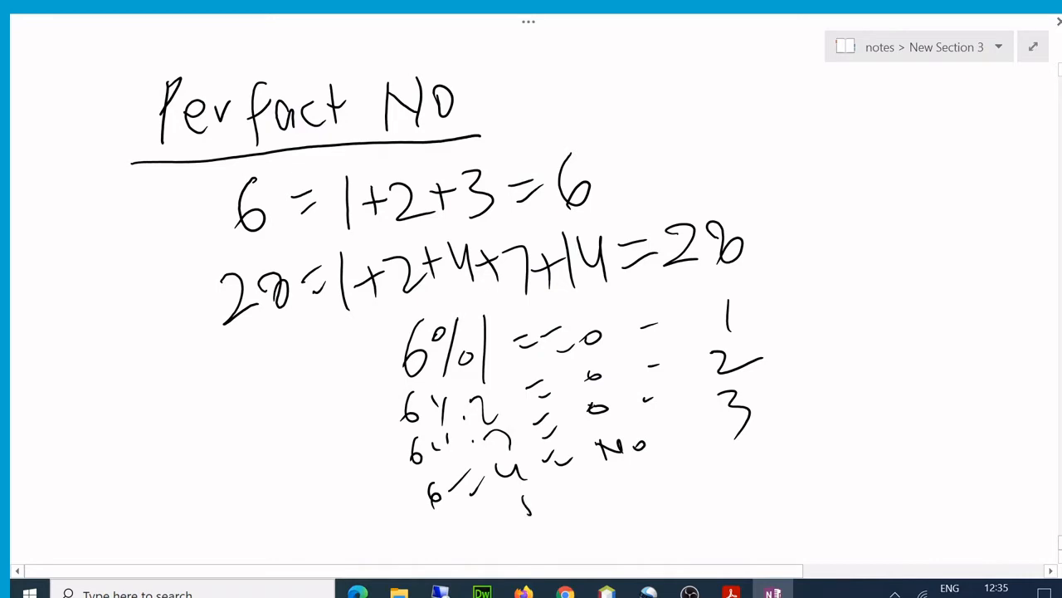
drag(515, 498, 656, 482)
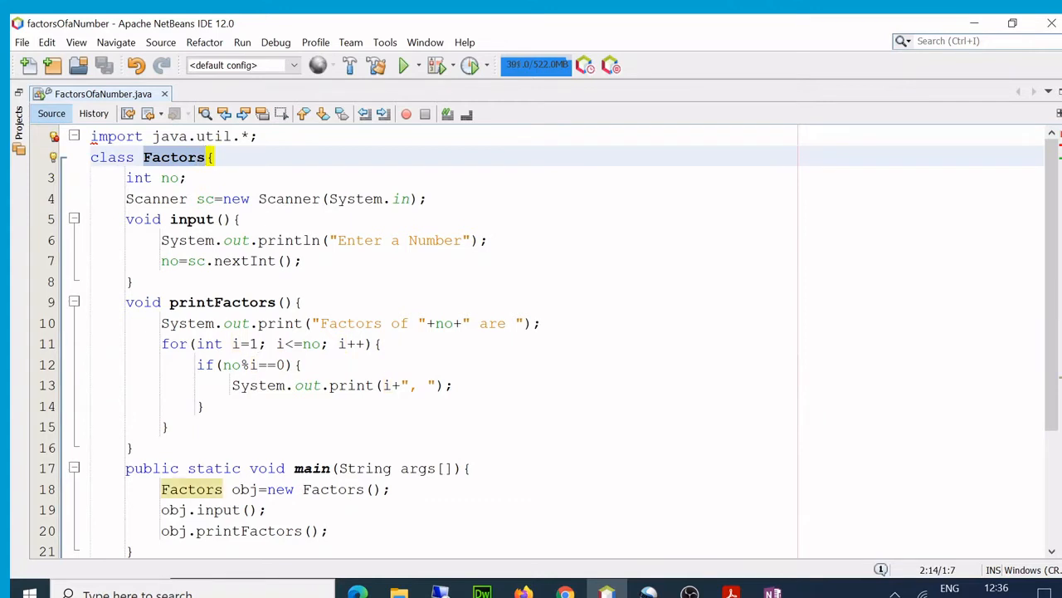
Rename the class and its constructor to PerfectNO.
text(Perfect)
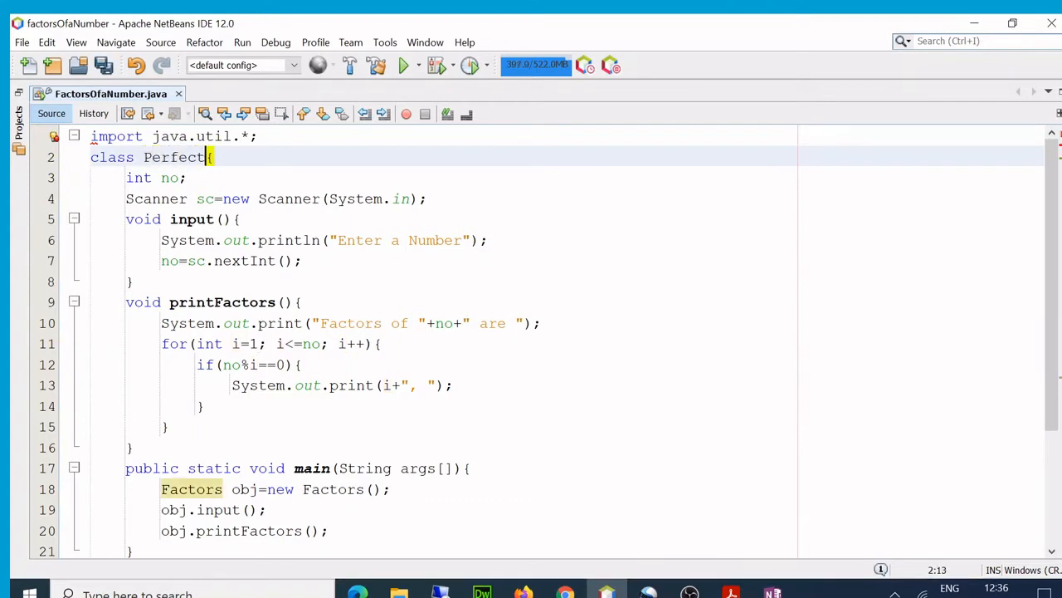
double_click(174, 156)
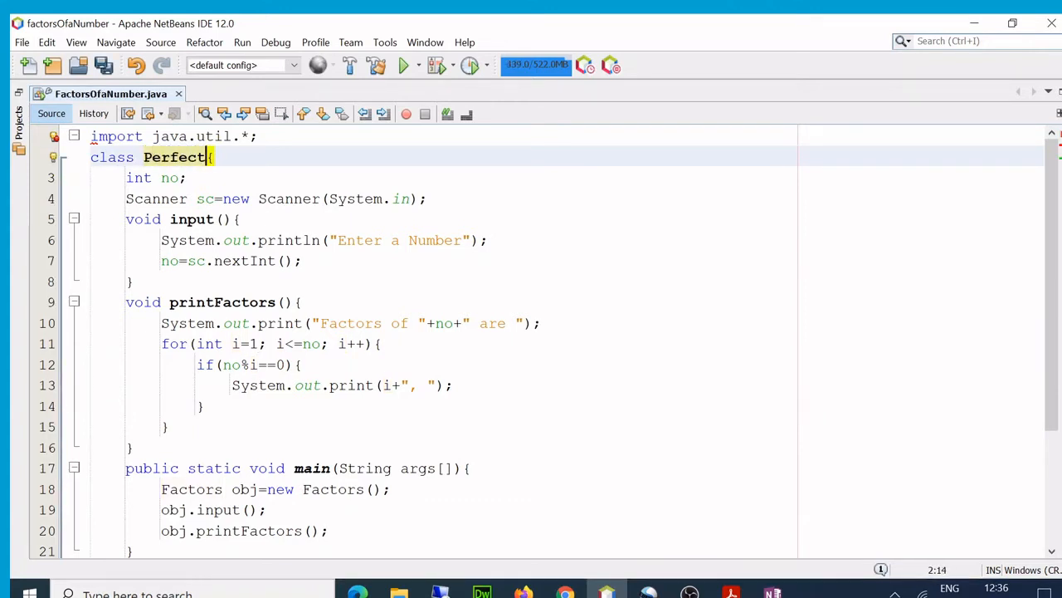
text(NO)
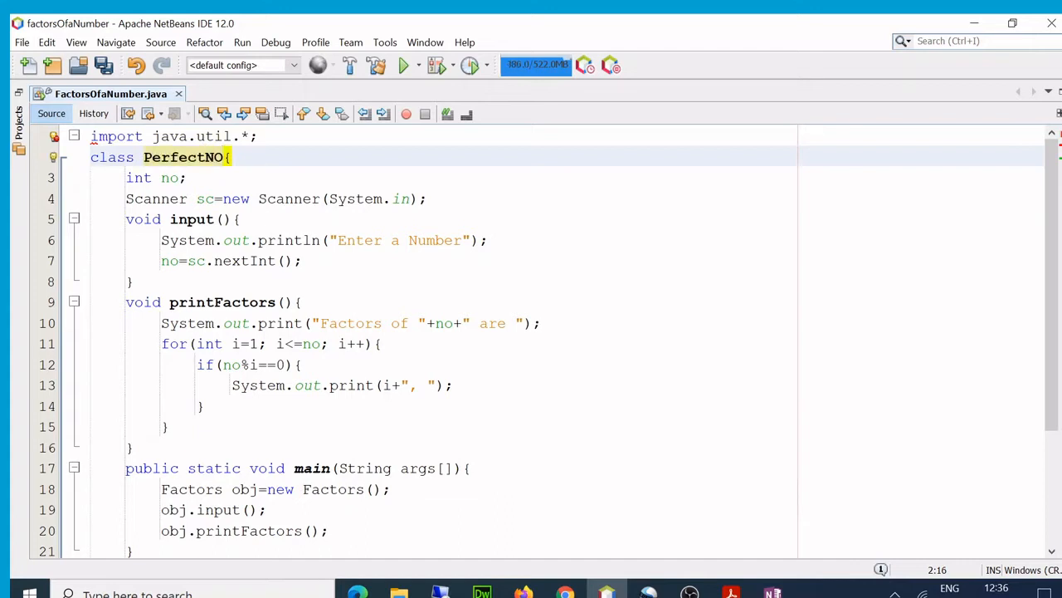
scroll(down, 3)
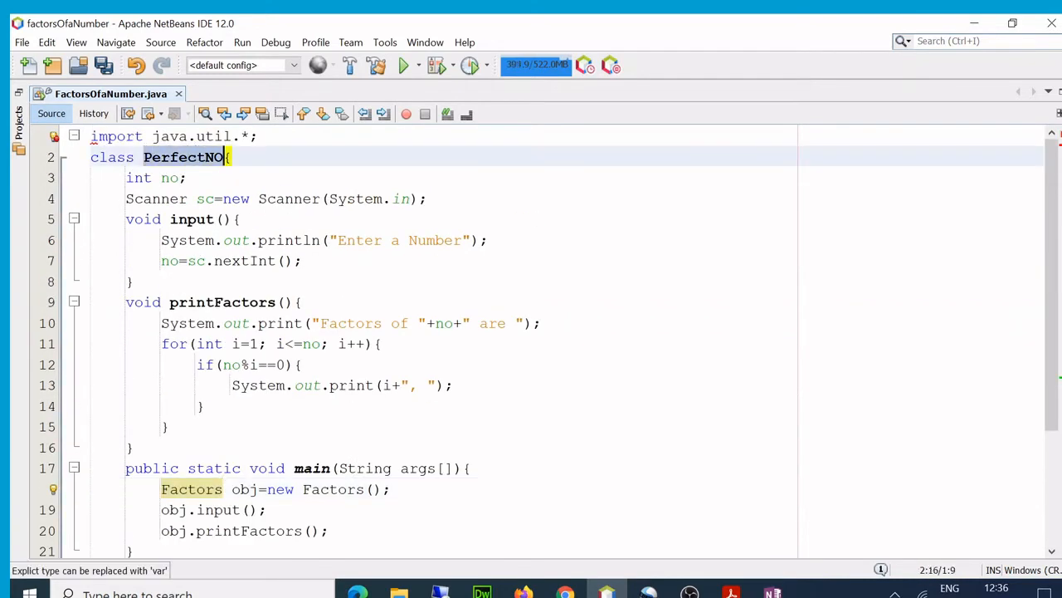
scroll(down, 3)
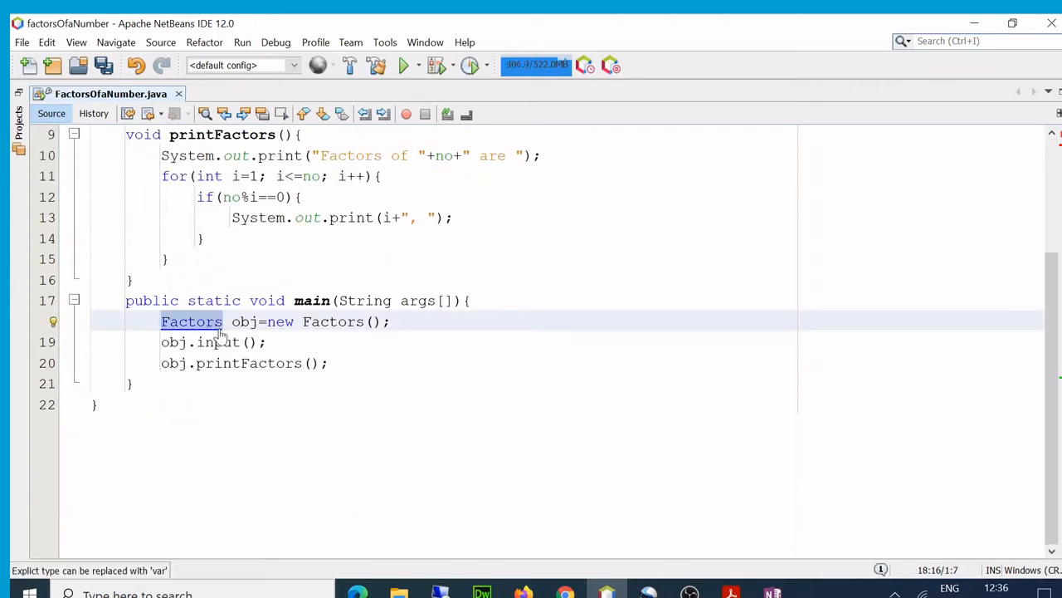
text(PerfectNO)
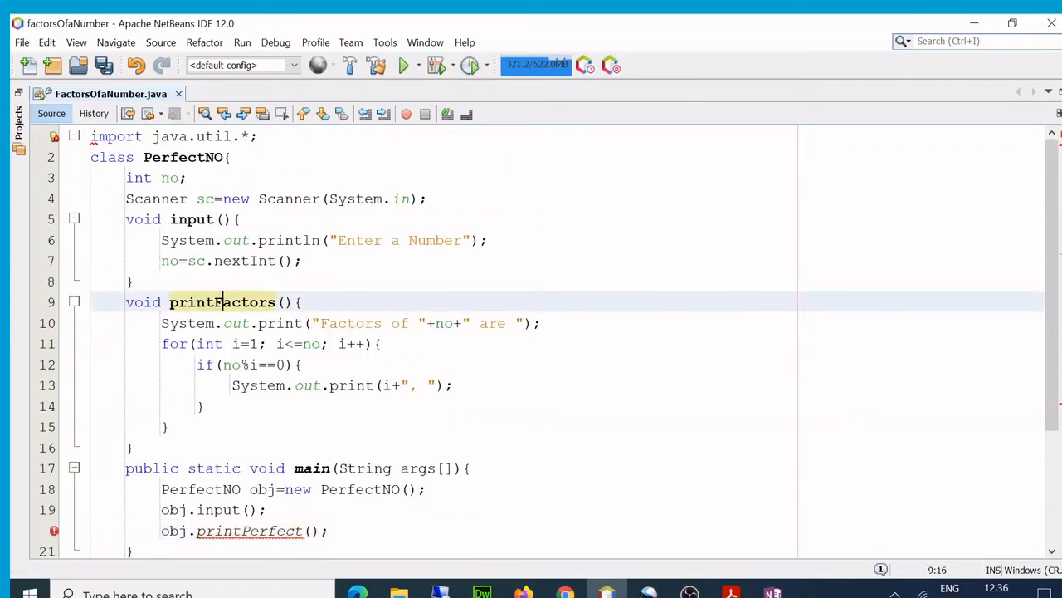
Rename printFactors to printPerfect and delete the 'Factors of' print line.
double_click(221, 301)
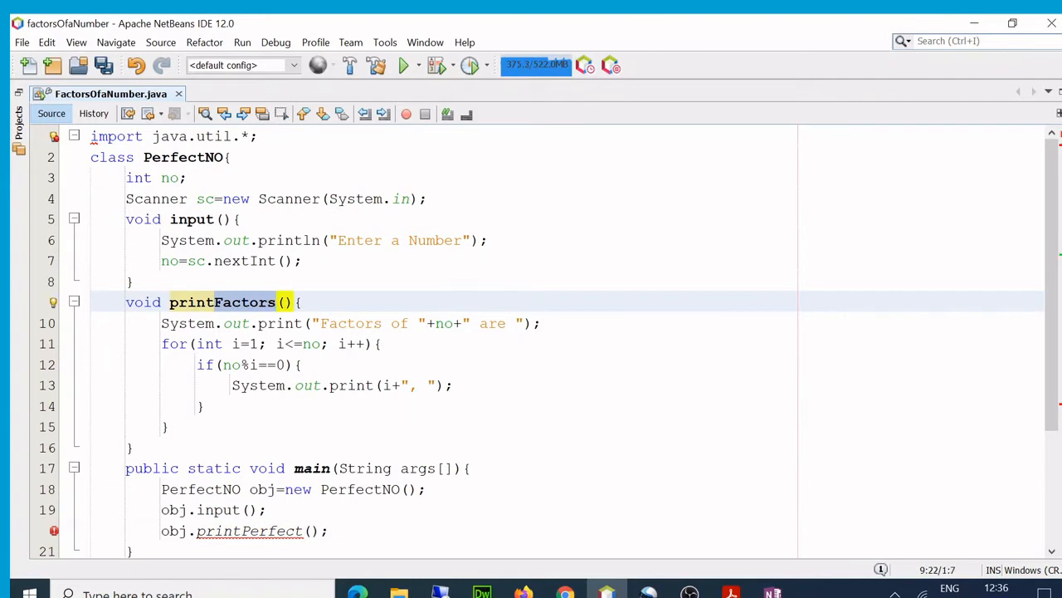
text(printPerfect)
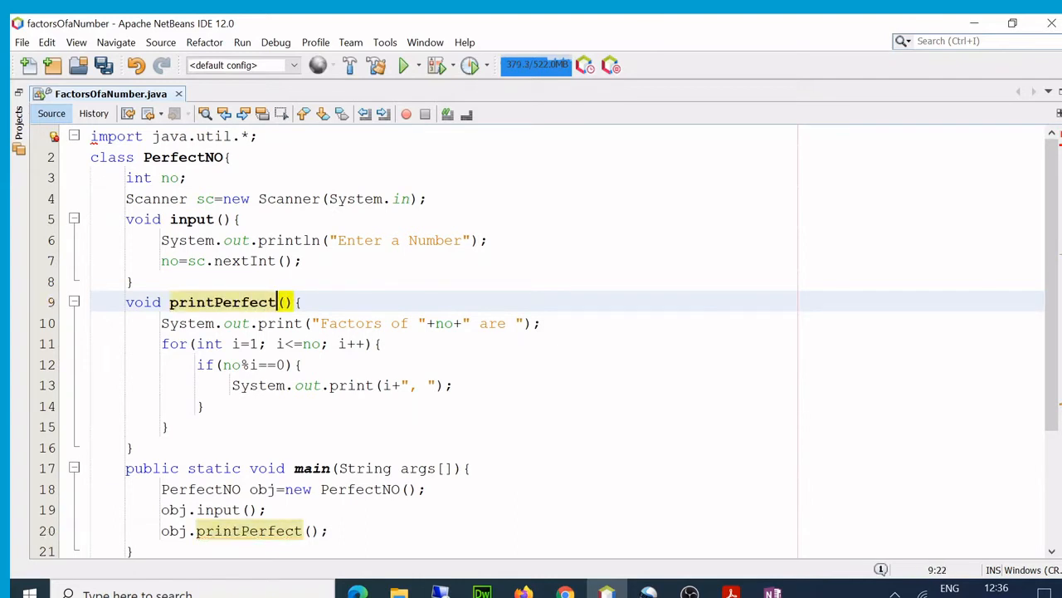
scroll(down, 3)
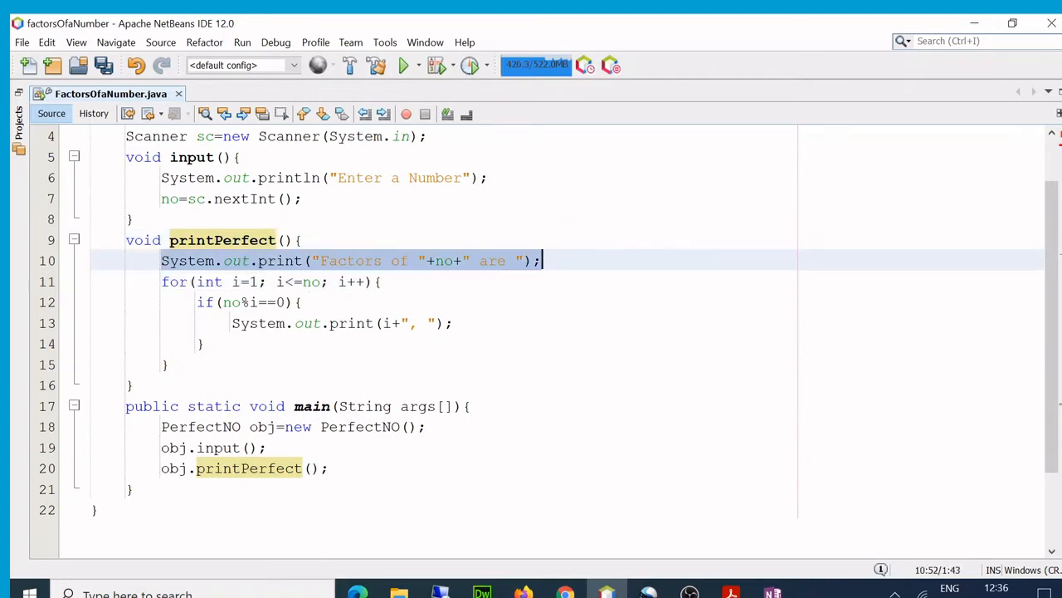
key(Delete)
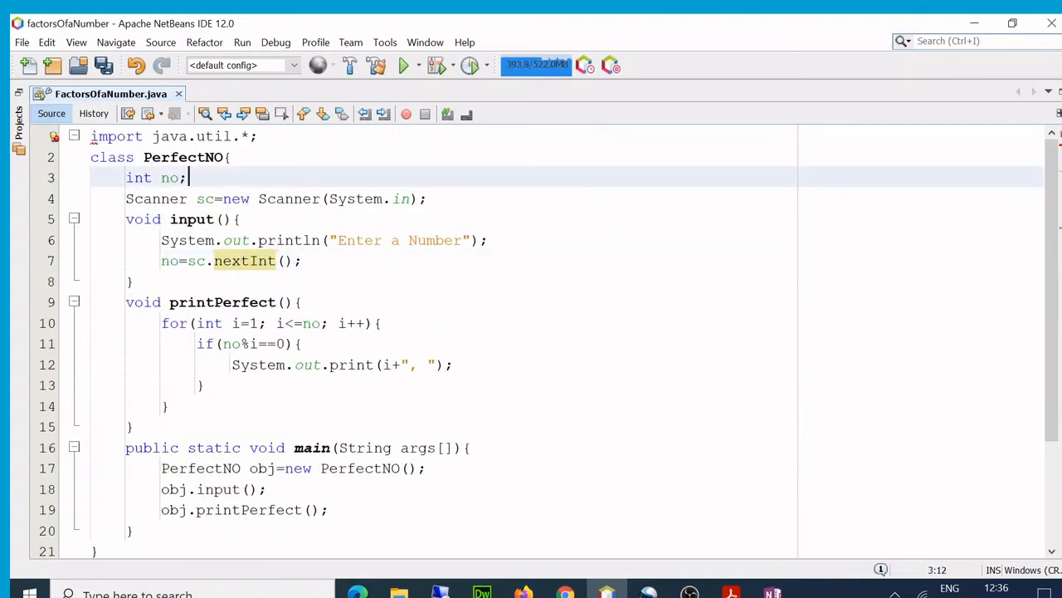
Declare 'int sumOfFactors;' and remove the statement printing each factor.
text(int sdu)
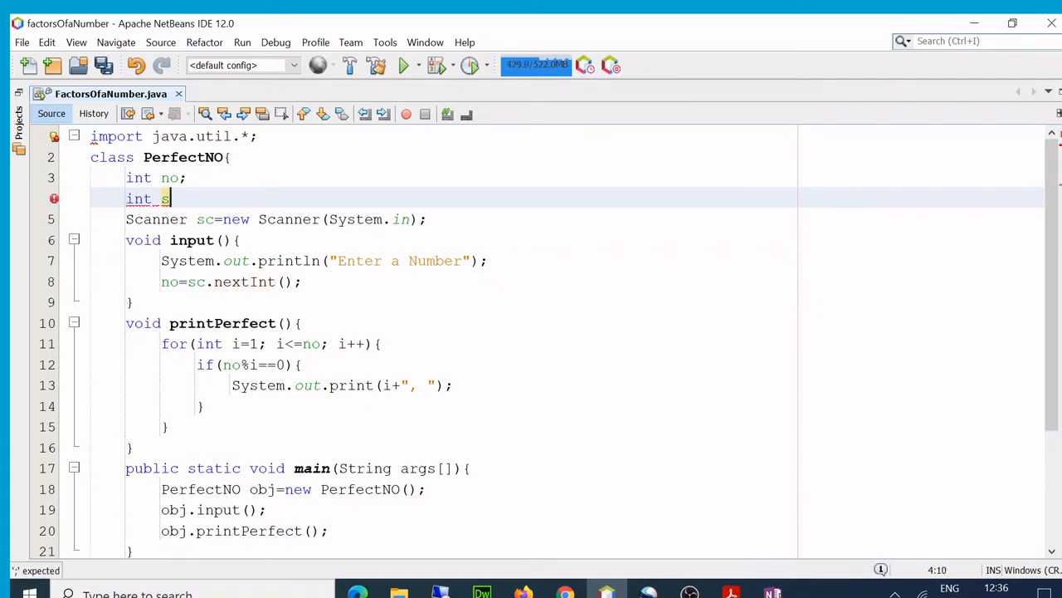
text(um)
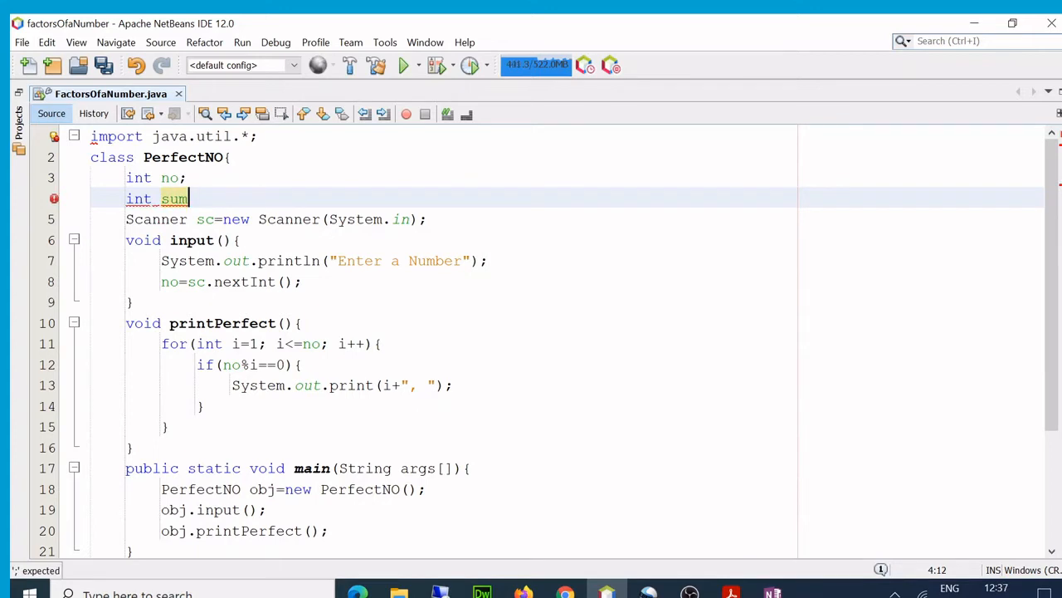
text(OfFact)
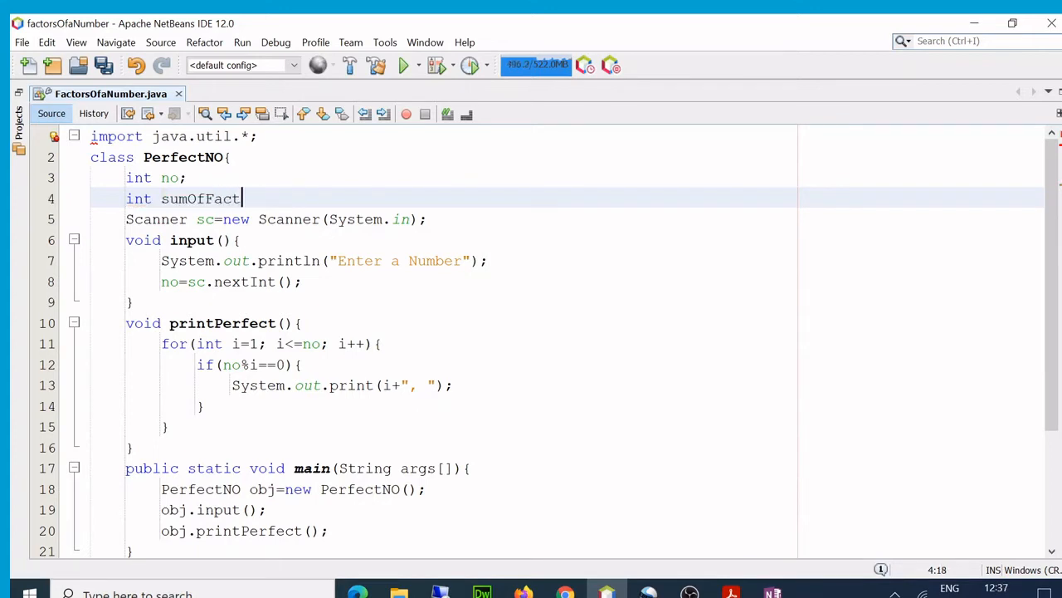
text(ors)
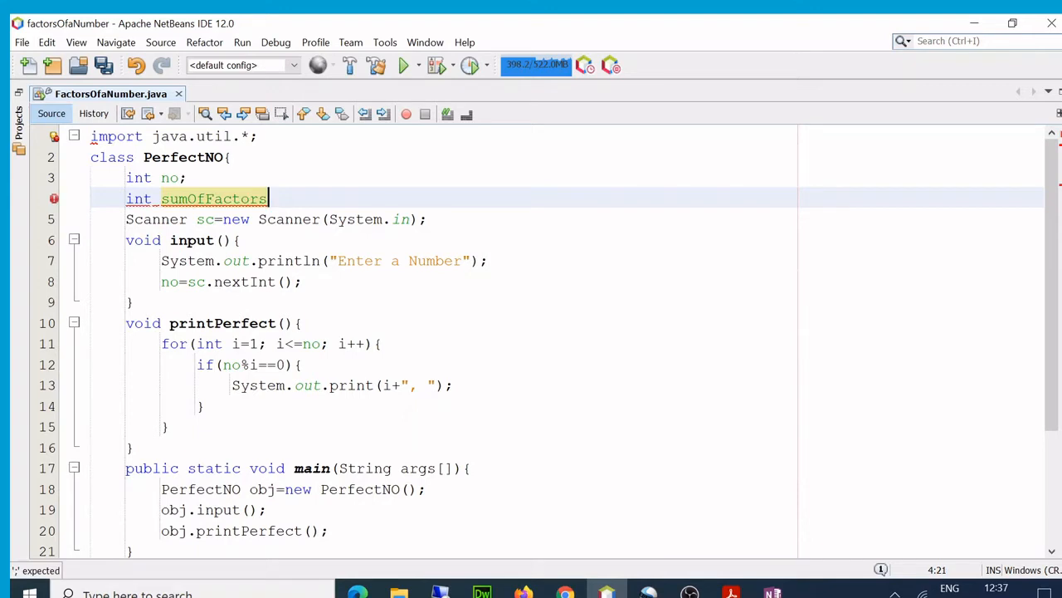
text(;)
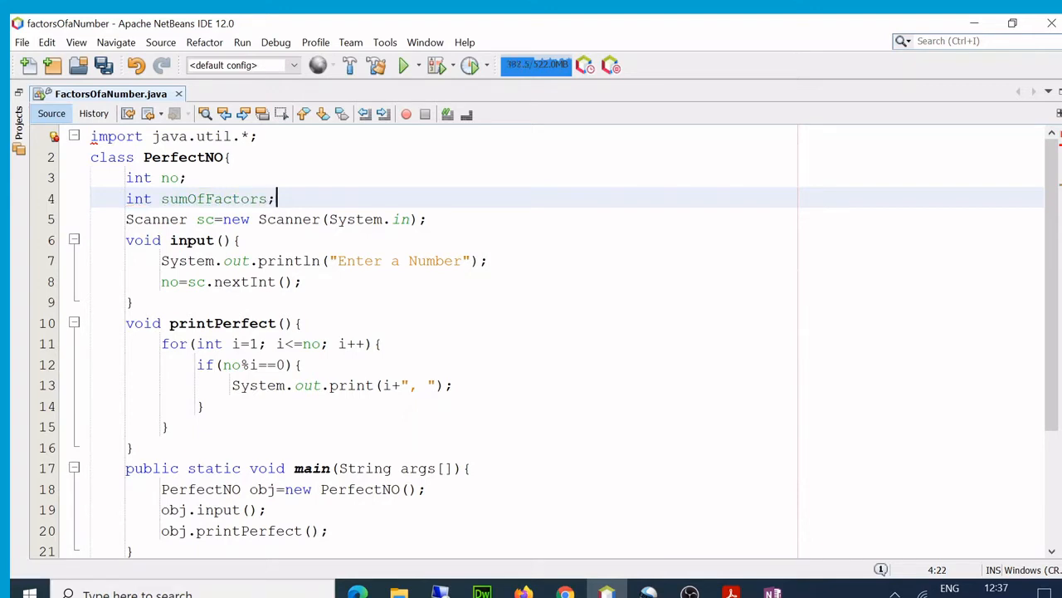
scroll(down, 3)
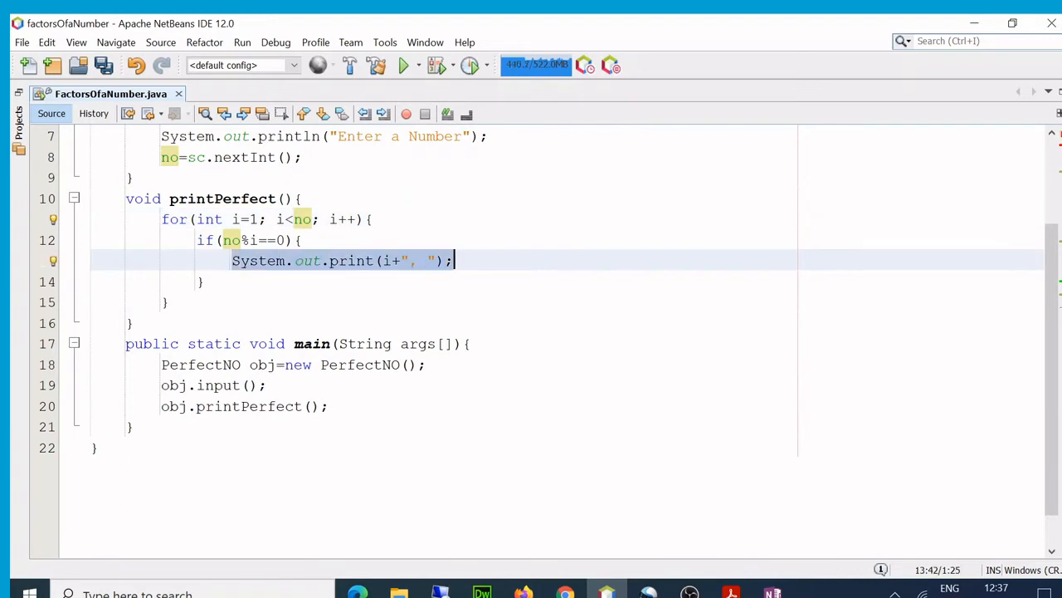
key(Delete)
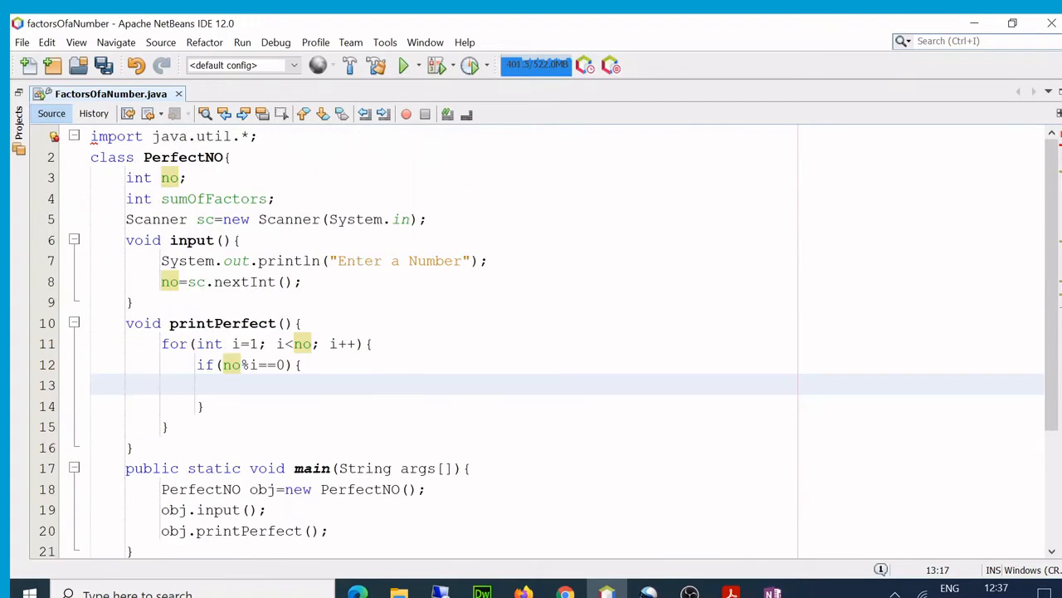
Type sumOfFactors = sumOfFactors + i inside the divisor check.
text(su)
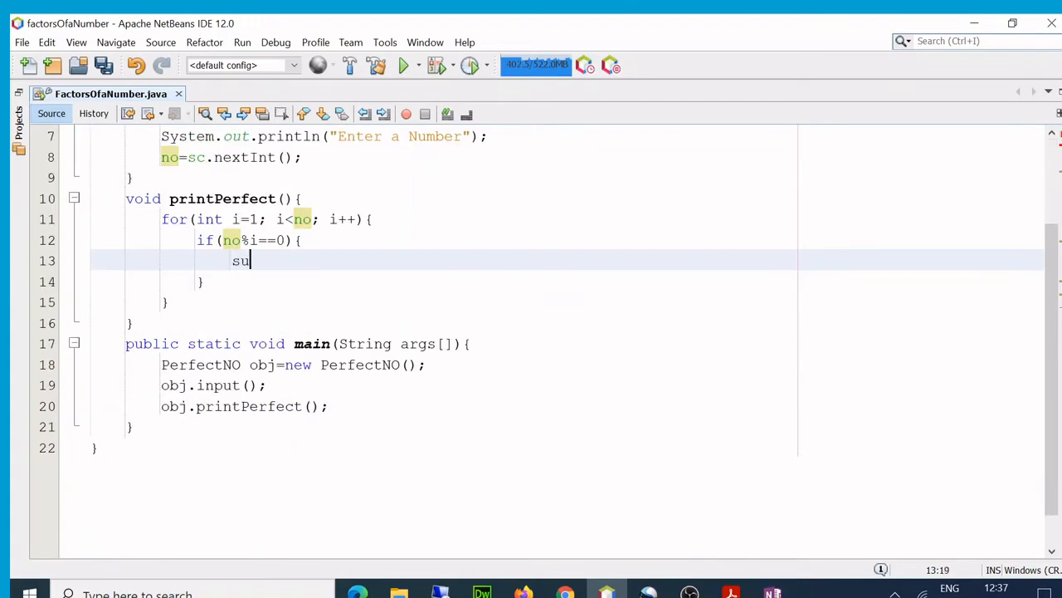
text(mOf)
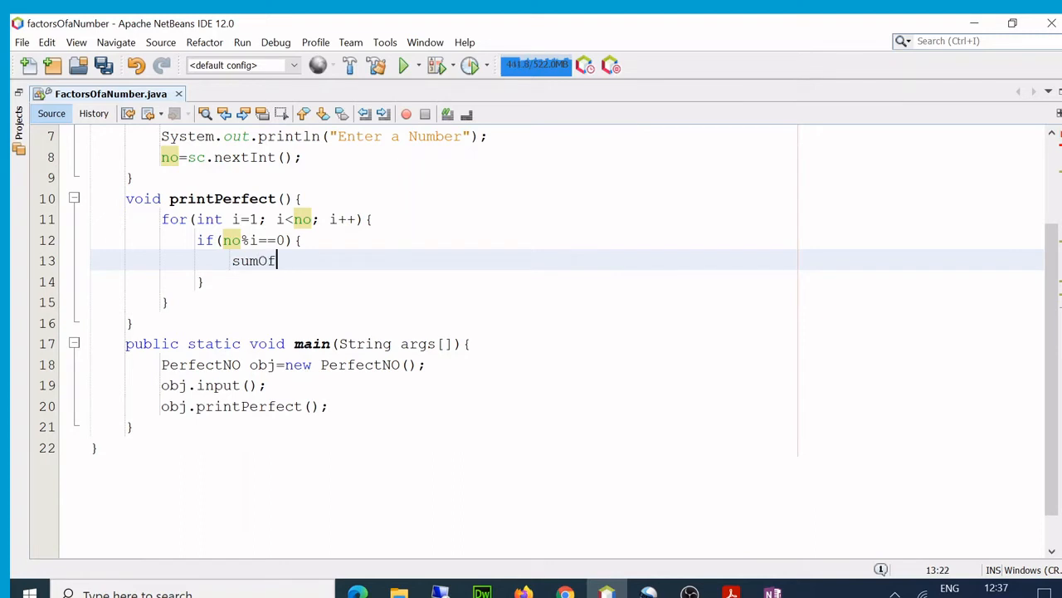
text(Facto)
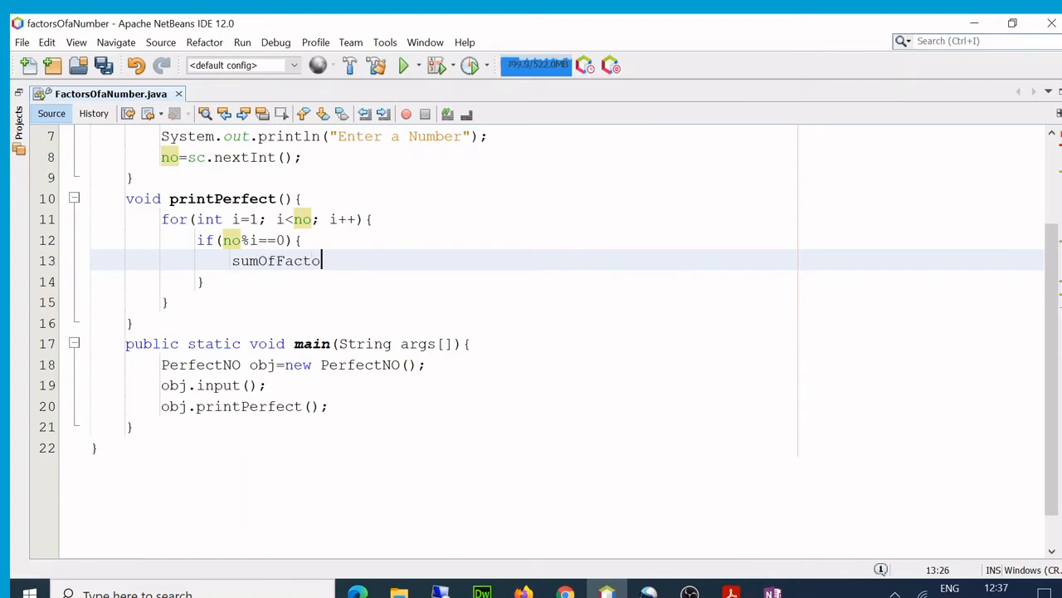
text(rs =)
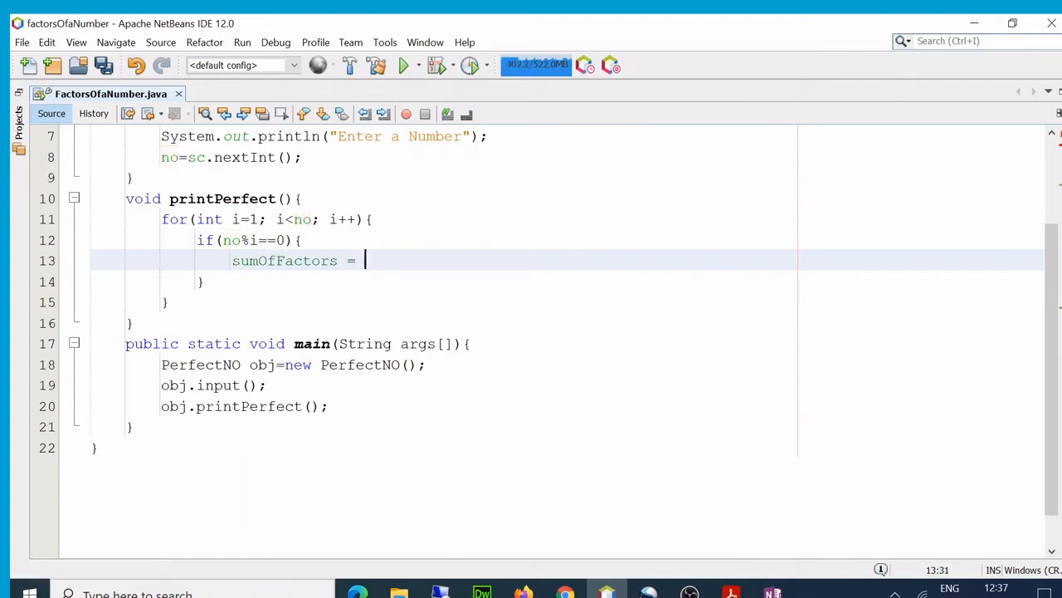
text(sum)
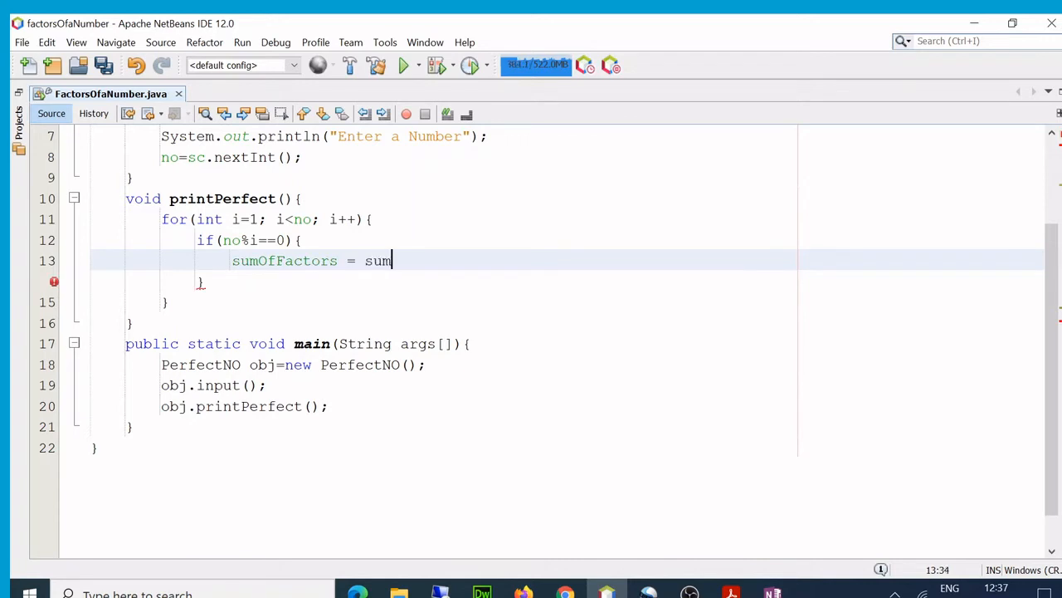
text(OfFa)
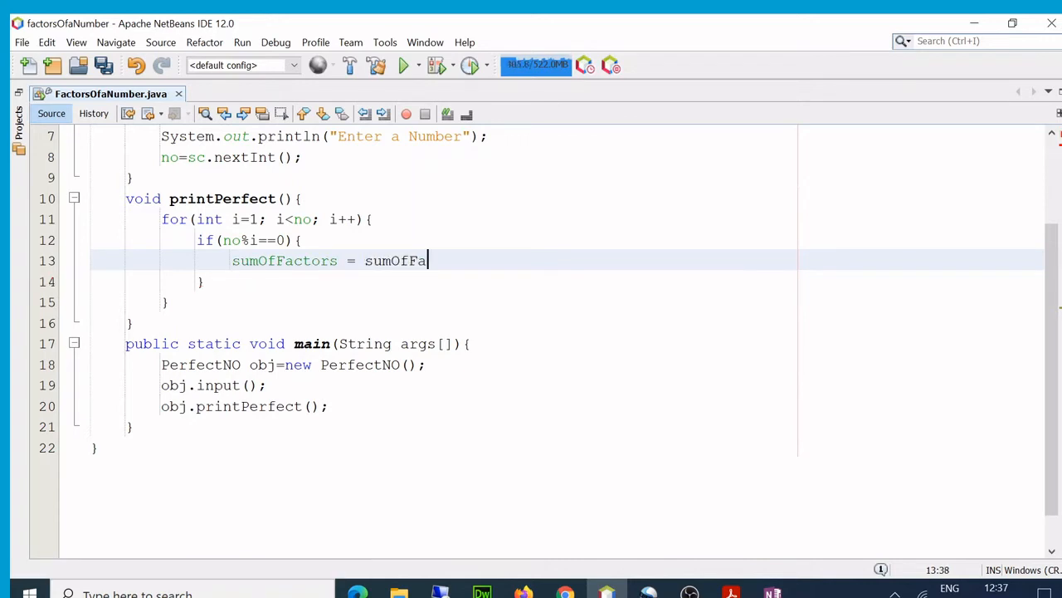
text(cto)
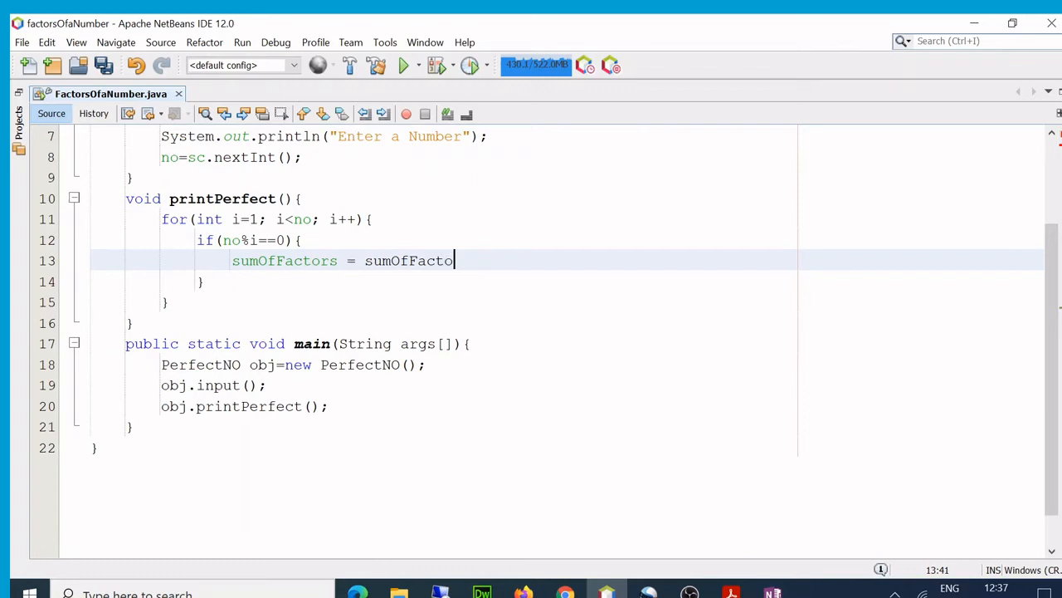
text(rs +)
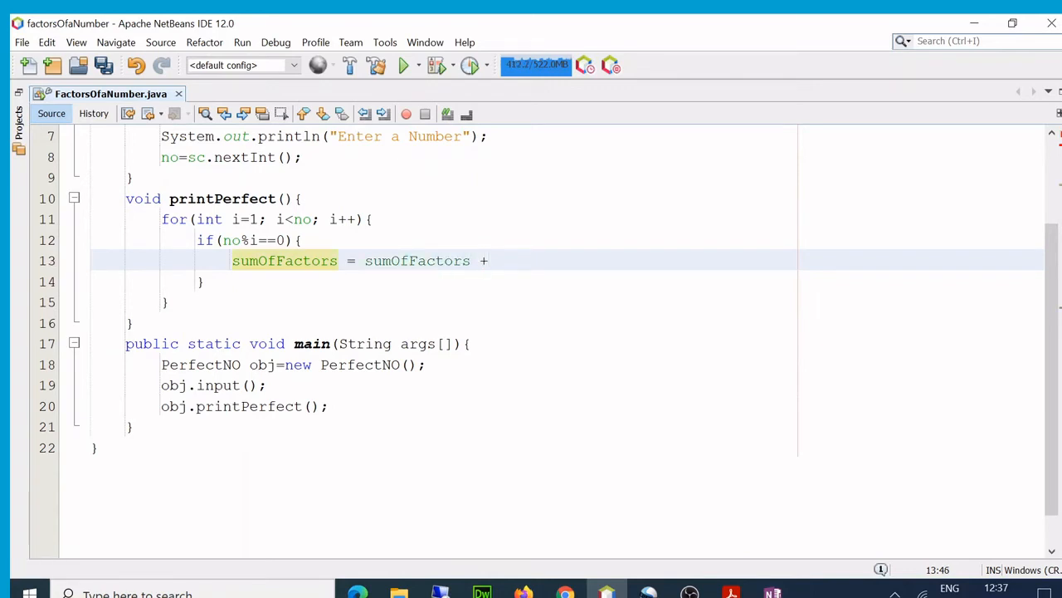
text(i;)
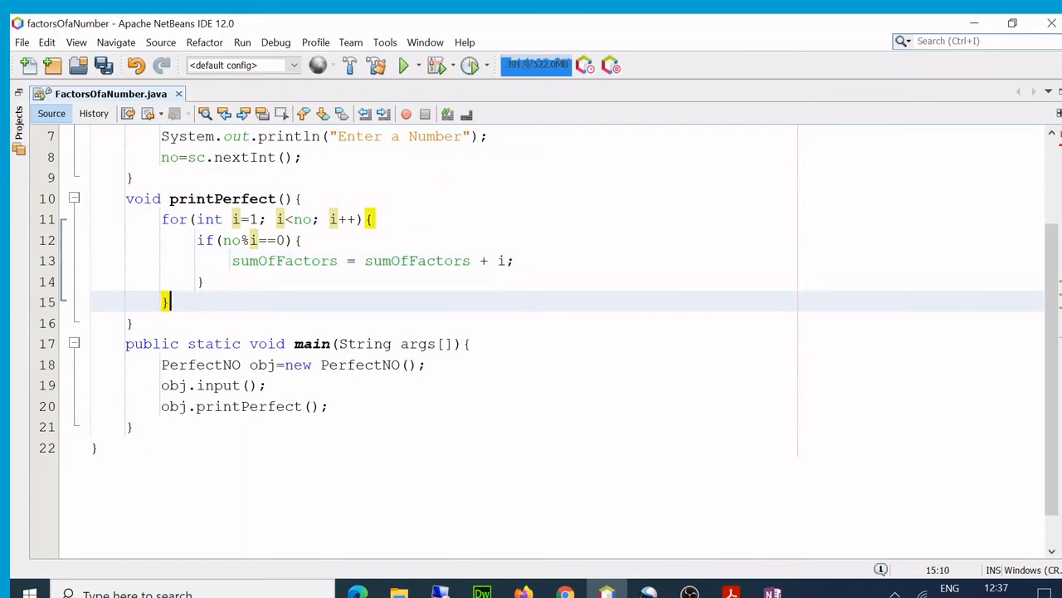
Type if(sumOfFactors=no){ after the for loop.
text(if()
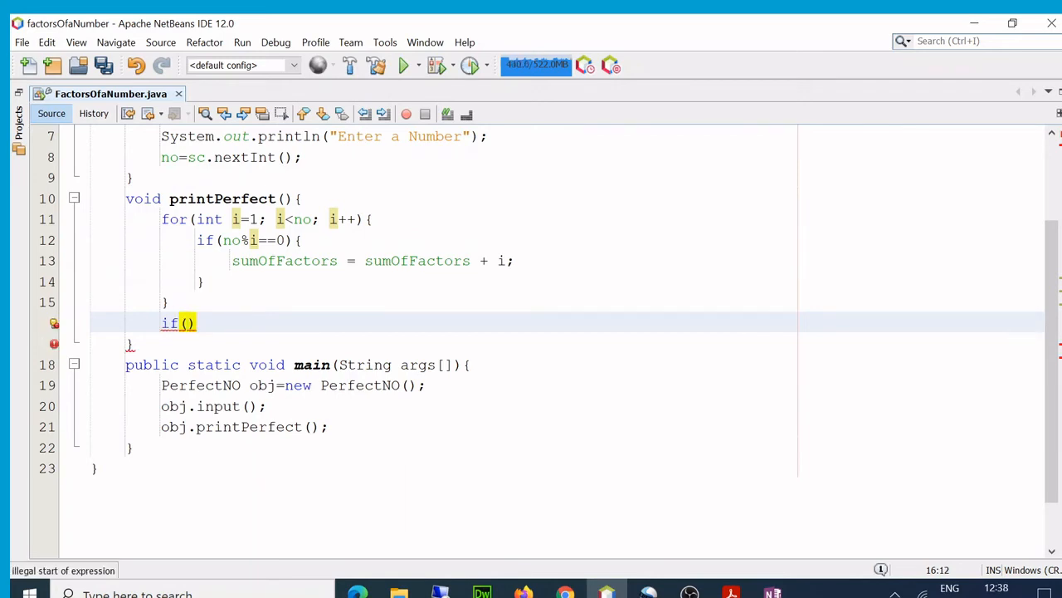
click(187, 323)
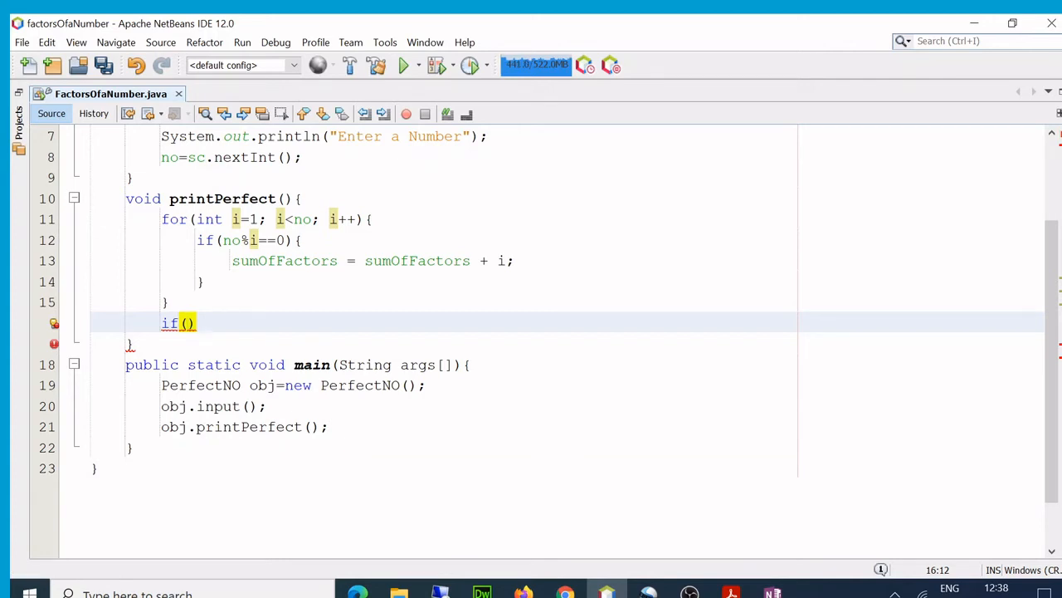
text(sum)
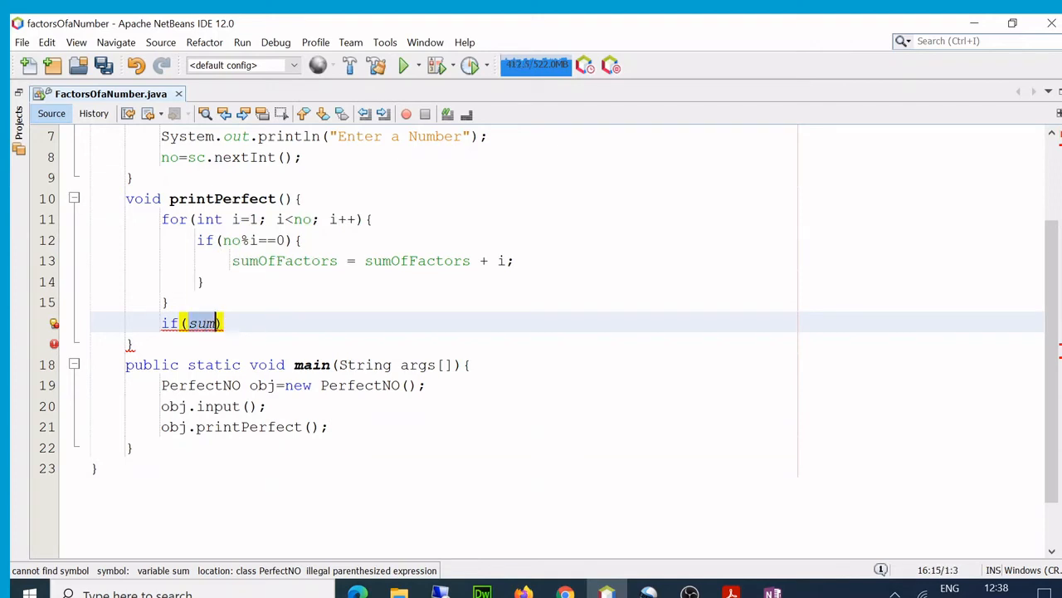
text(OfFactors=)
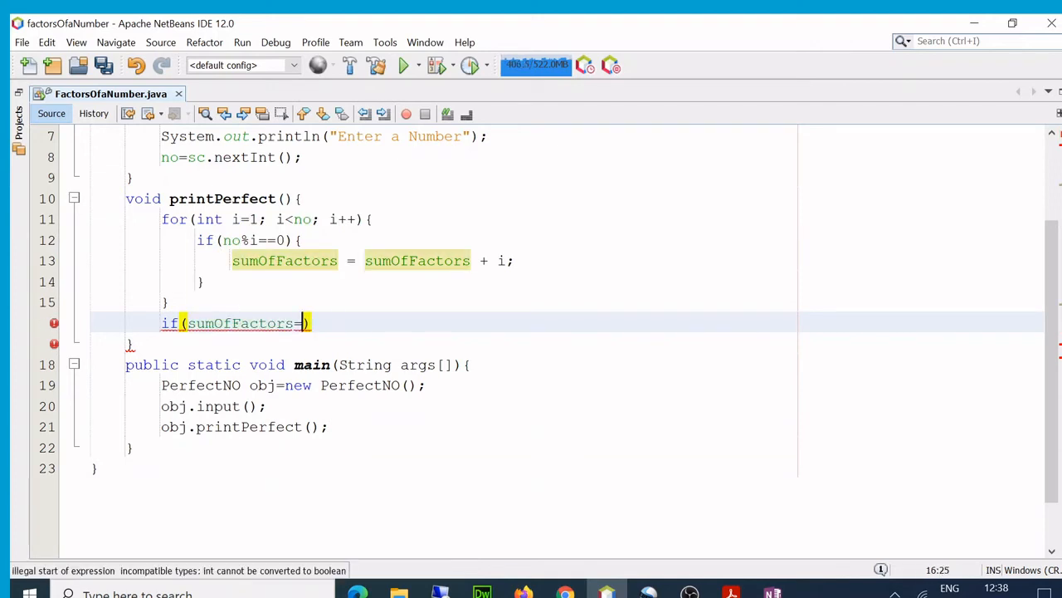
text(no)
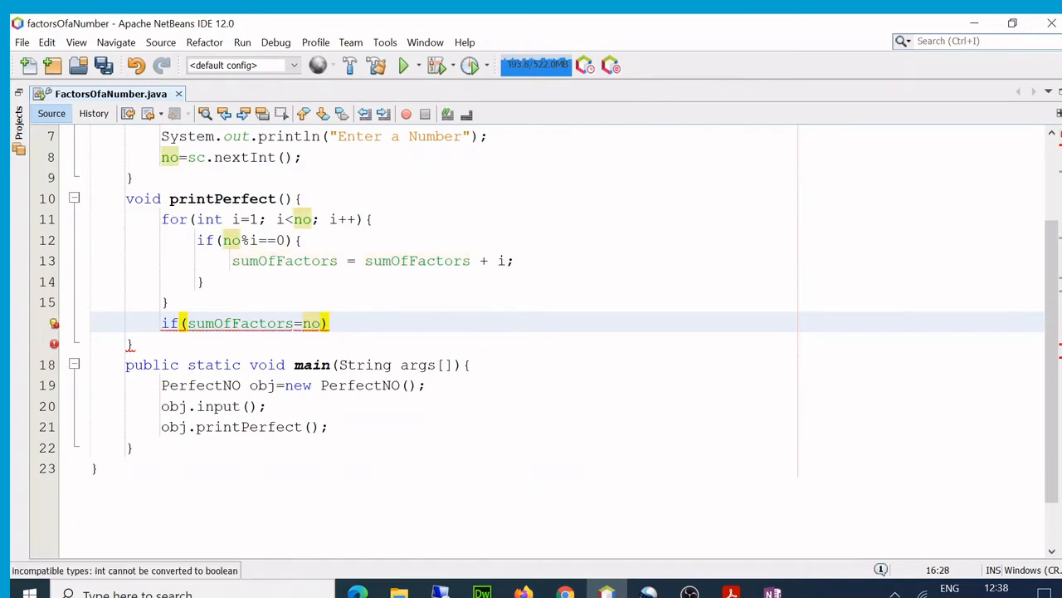
text({)
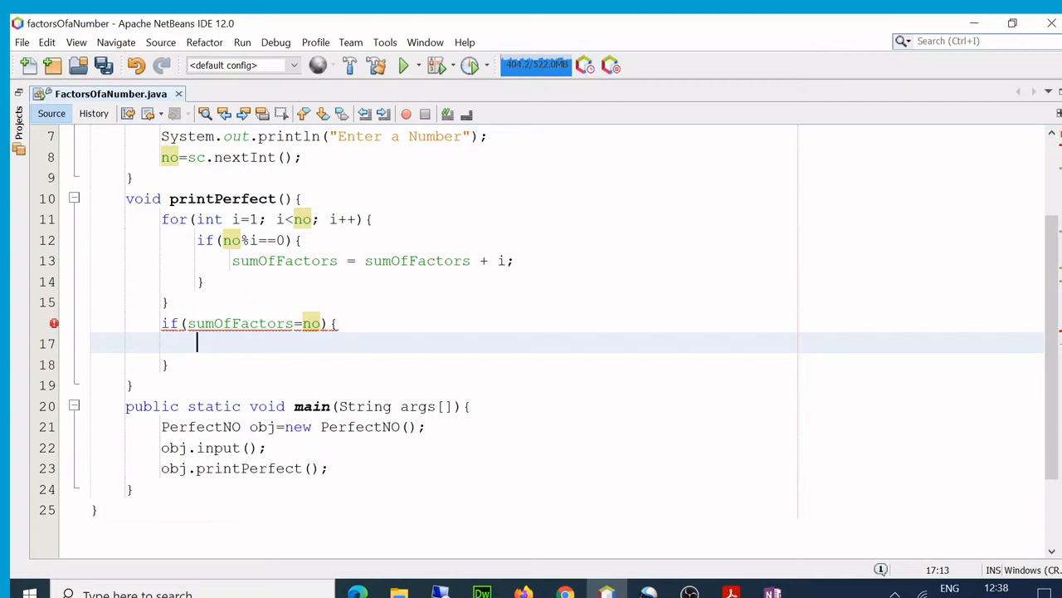
Use == in the condition, print no+" is a perfect no", and begin else.
text(=)
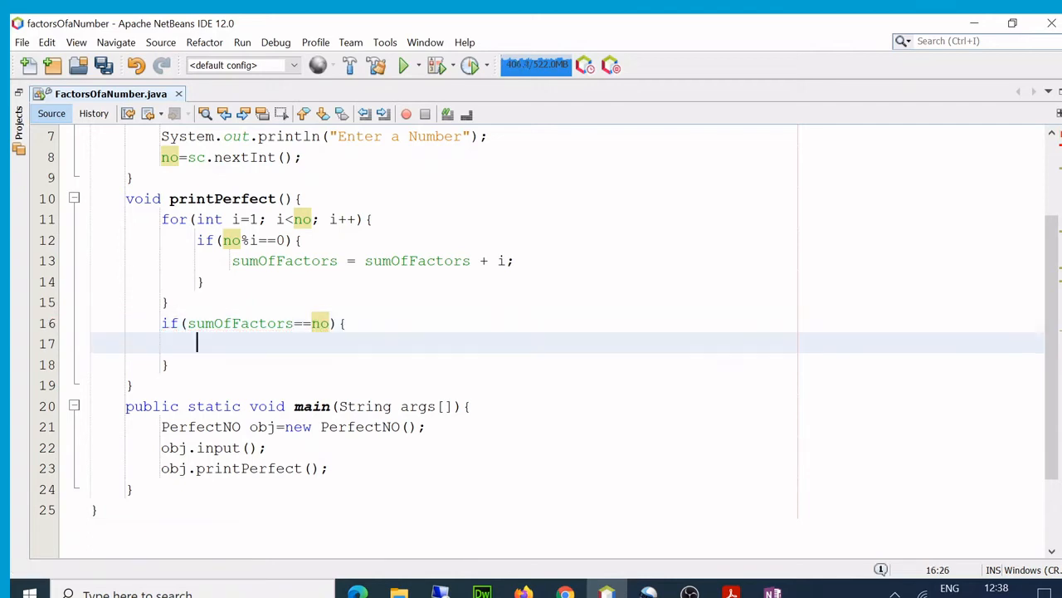
text(System)
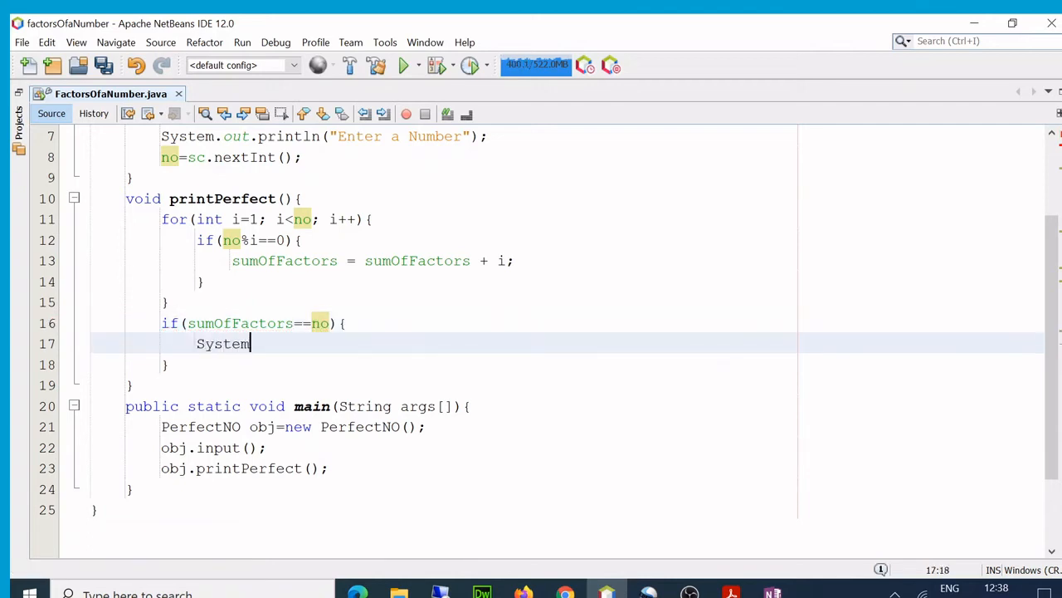
text(.out.println()
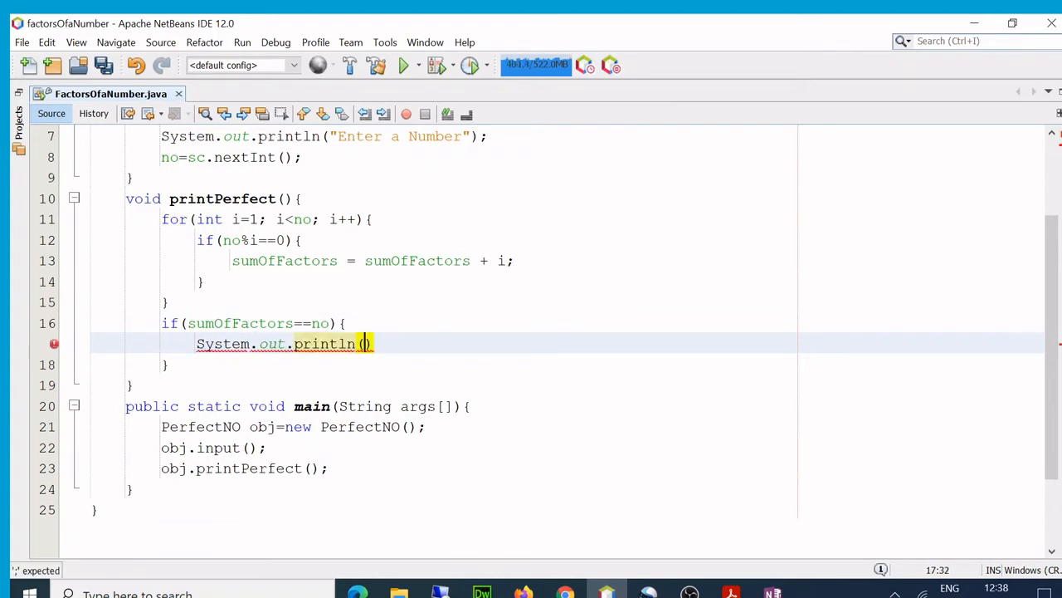
text("")
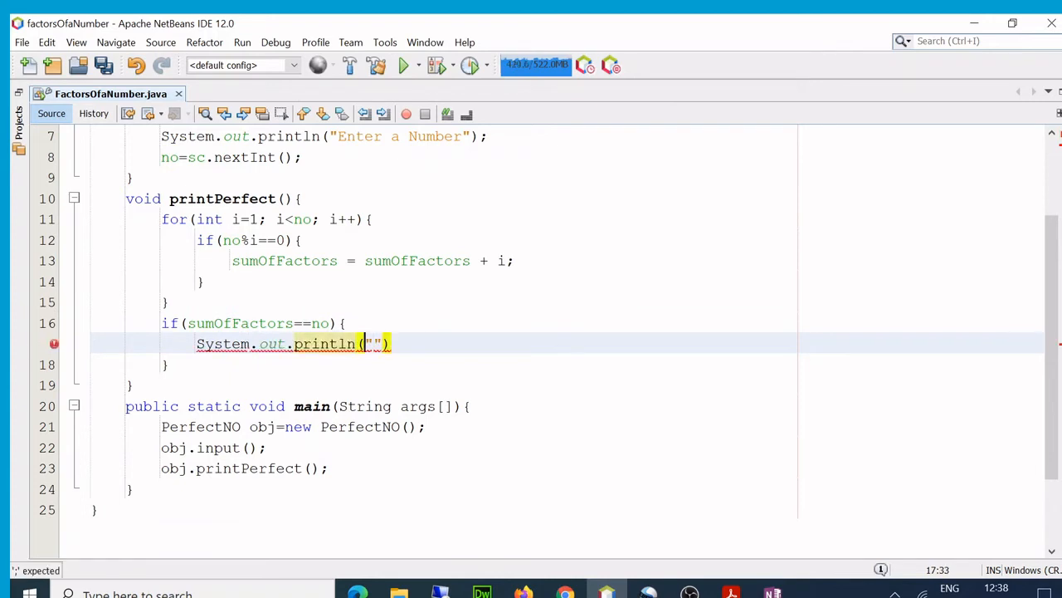
text(n)
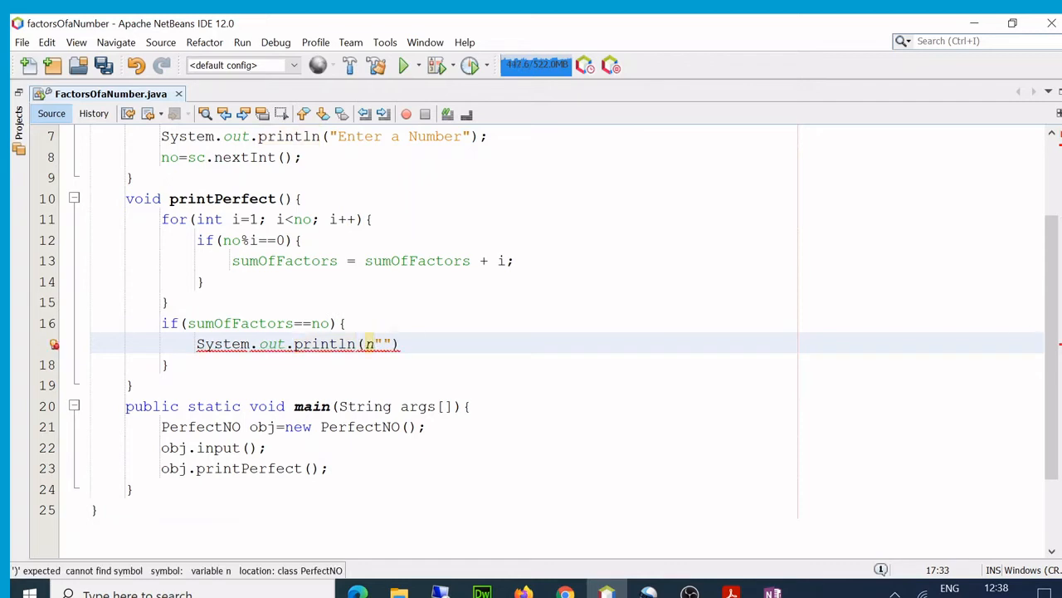
text(o)
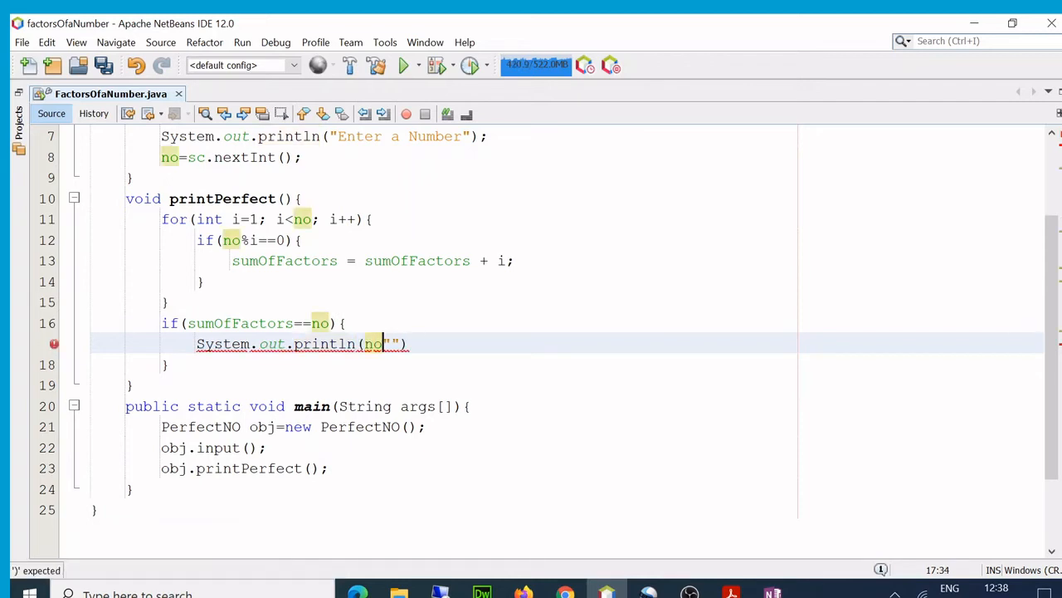
text(+)
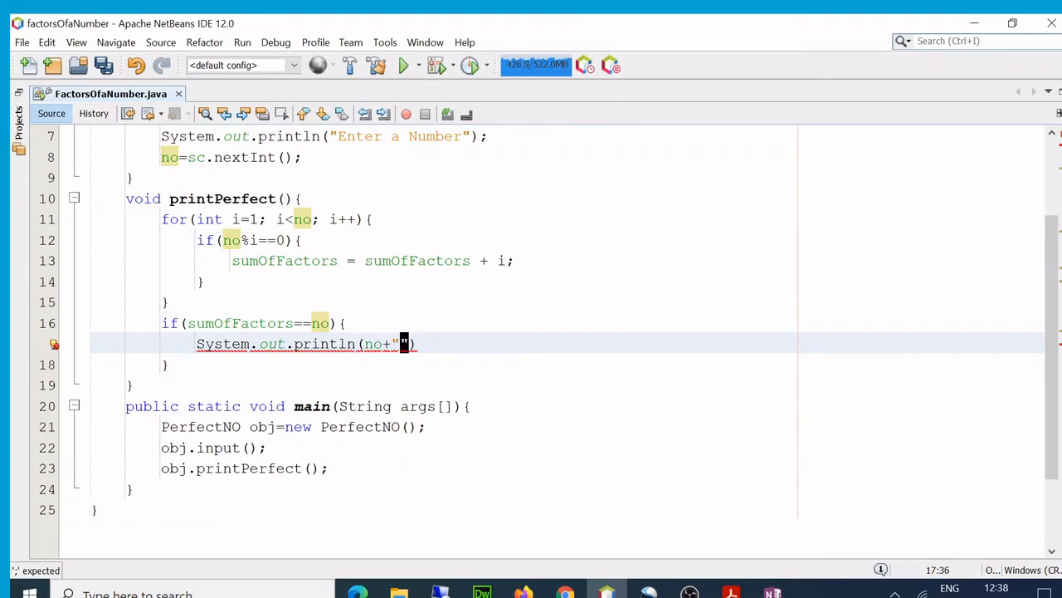
text(" ")
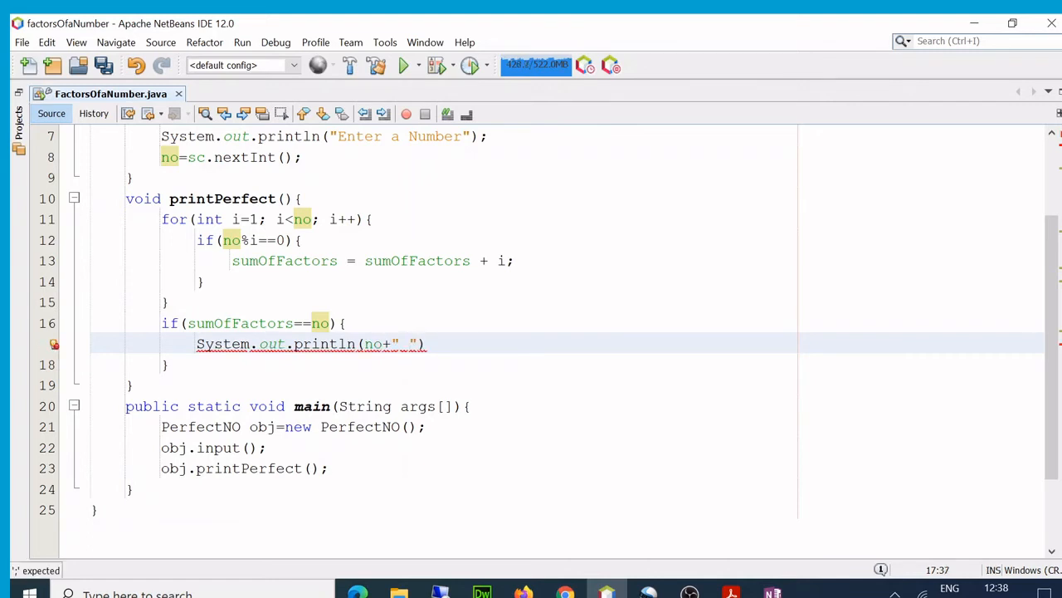
text(is a pe)
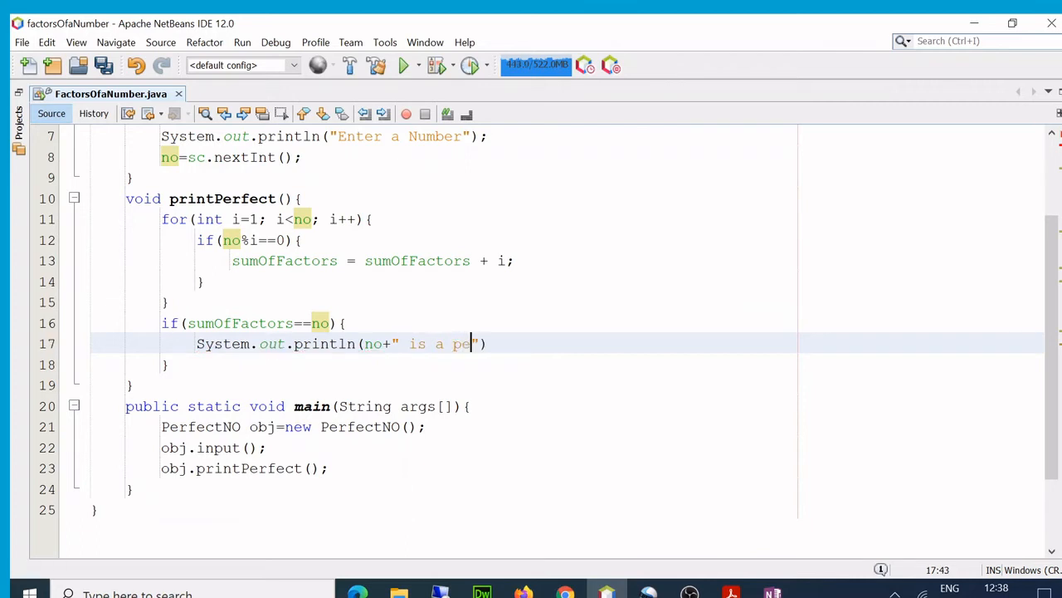
text(rfect no)
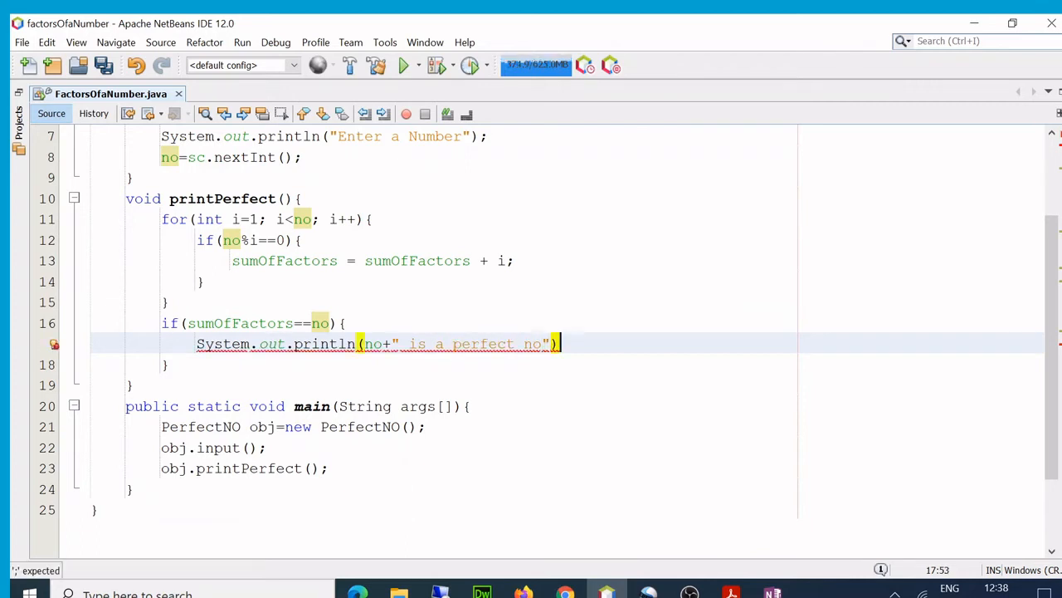
text(;)
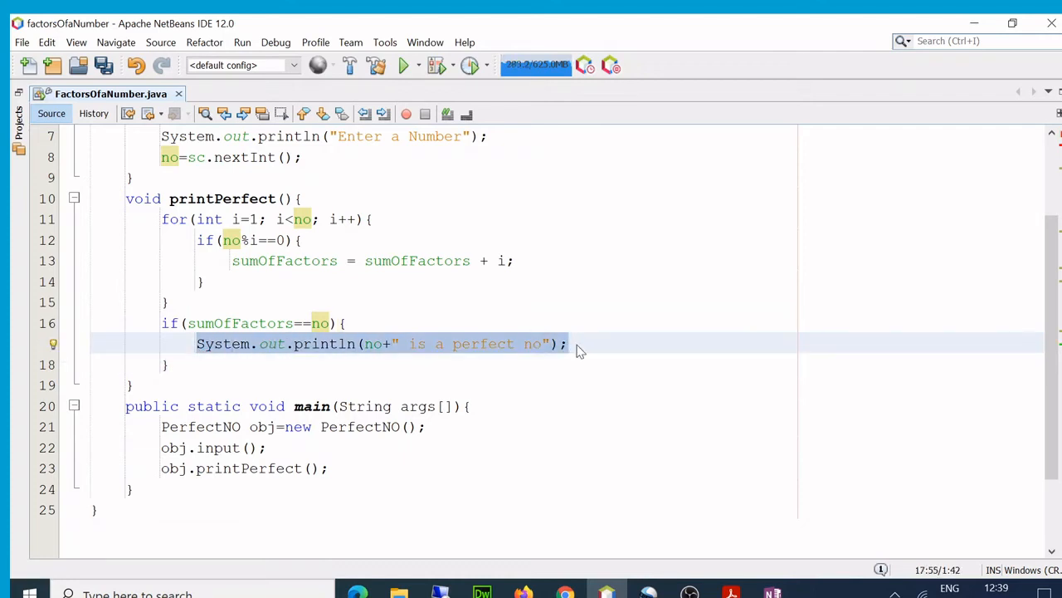
text(else {)
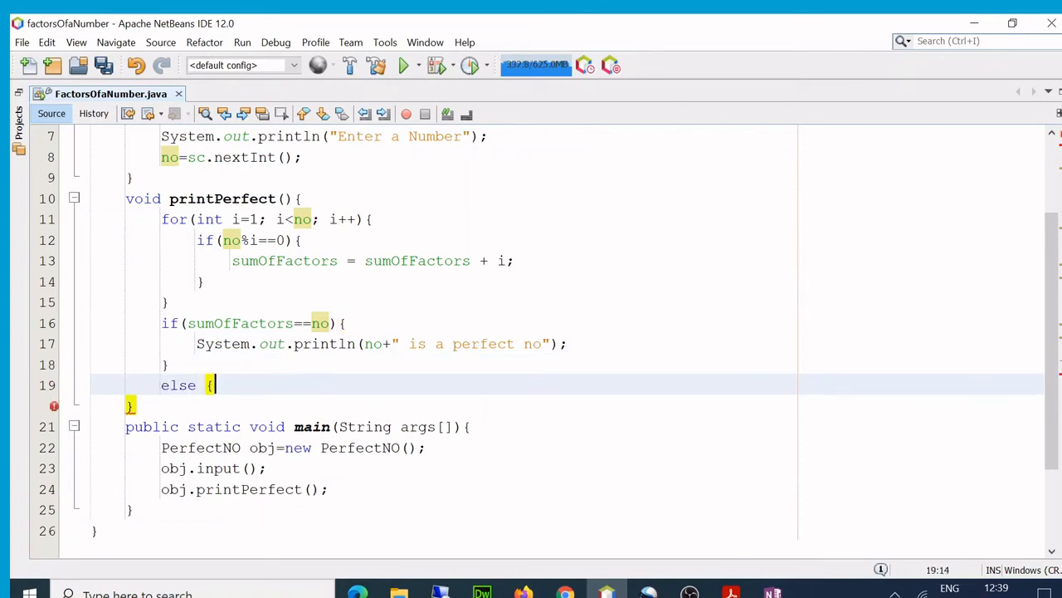
Print no+" is a not a perfect no" in else and add a for-loop-end comment.
text(System.out.println(no+" is a perfect no");)
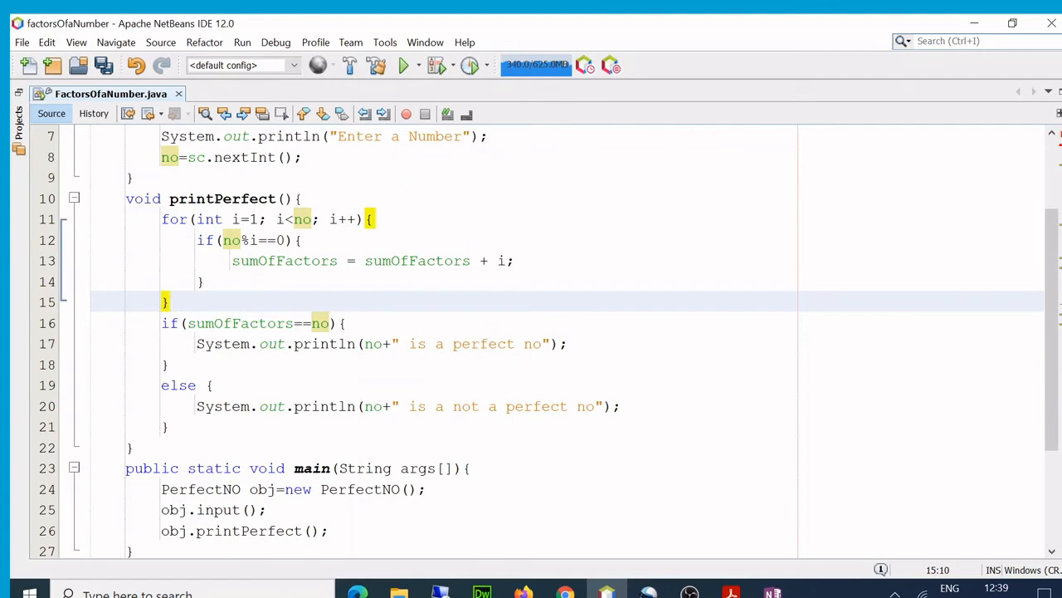
text(//f)
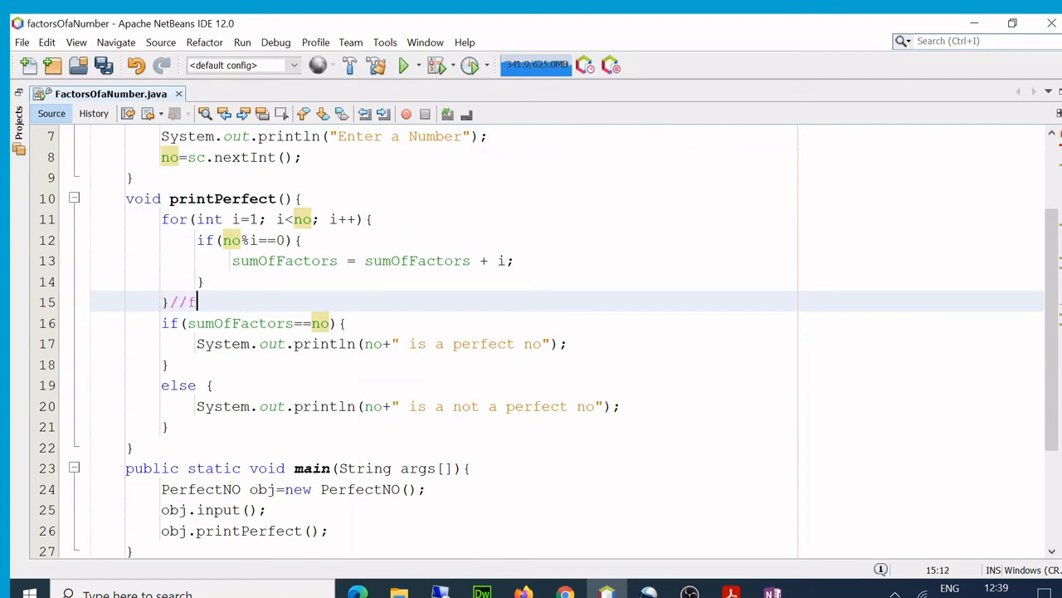
text(or loop en)
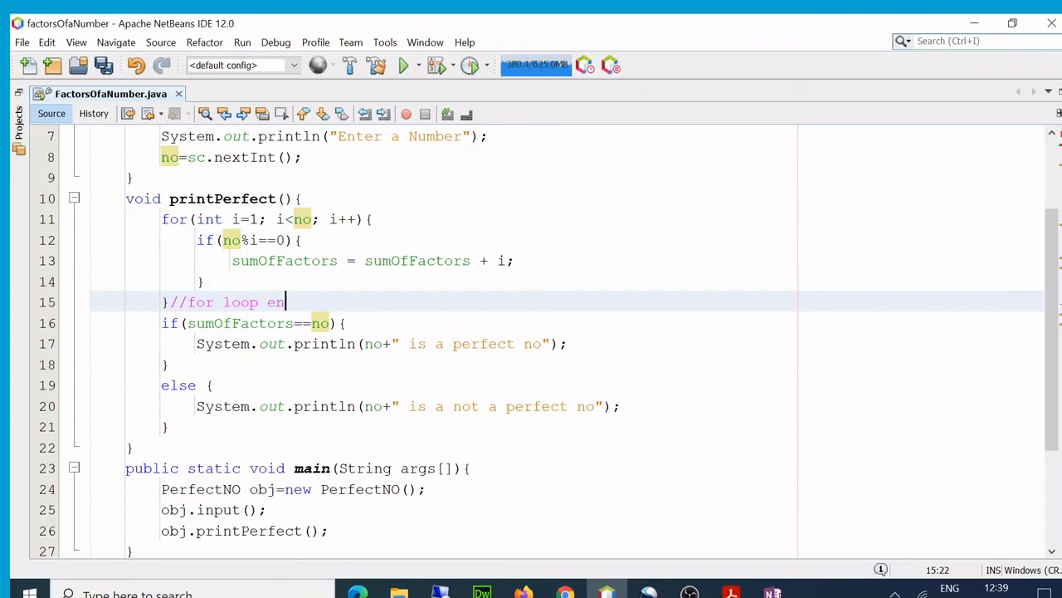
text(ds here)
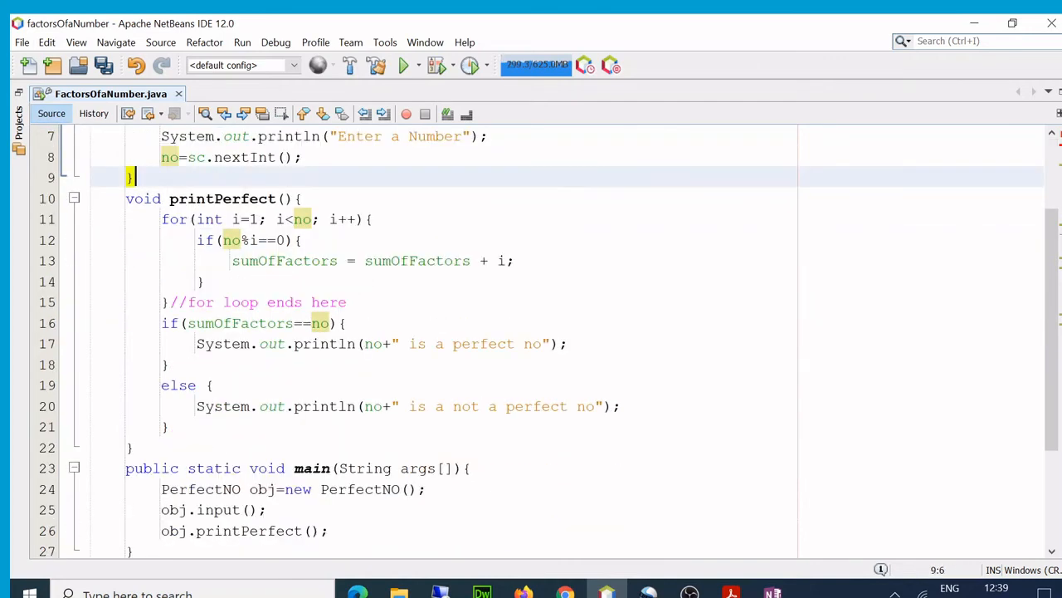
drag(161, 220, 208, 281)
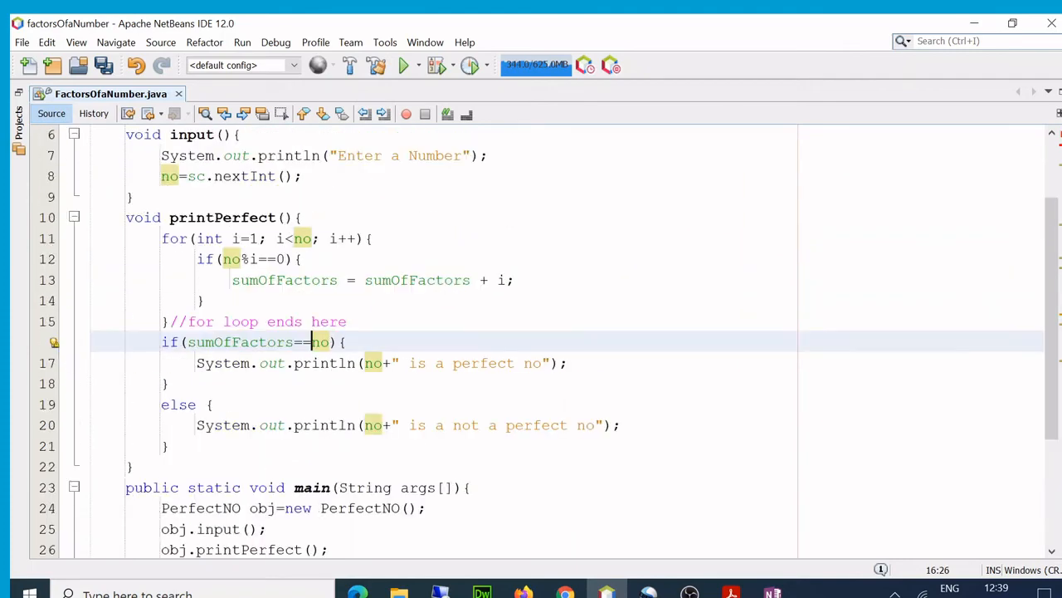
Run PerfectNO via Run File, then rerun and enter 10 and 28 as test numbers.
click(243, 43)
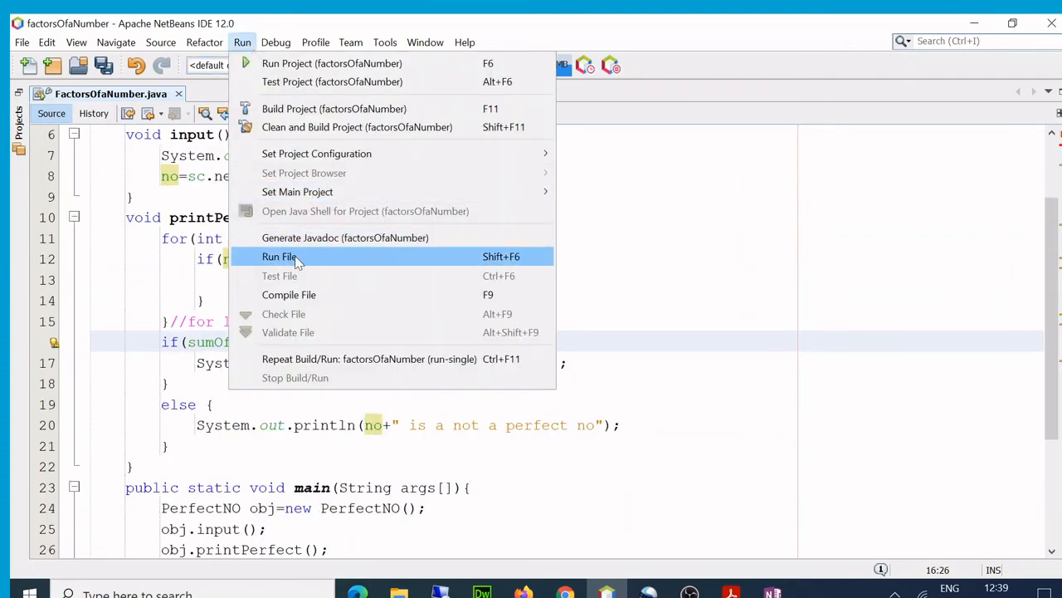
click(279, 256)
text(6)
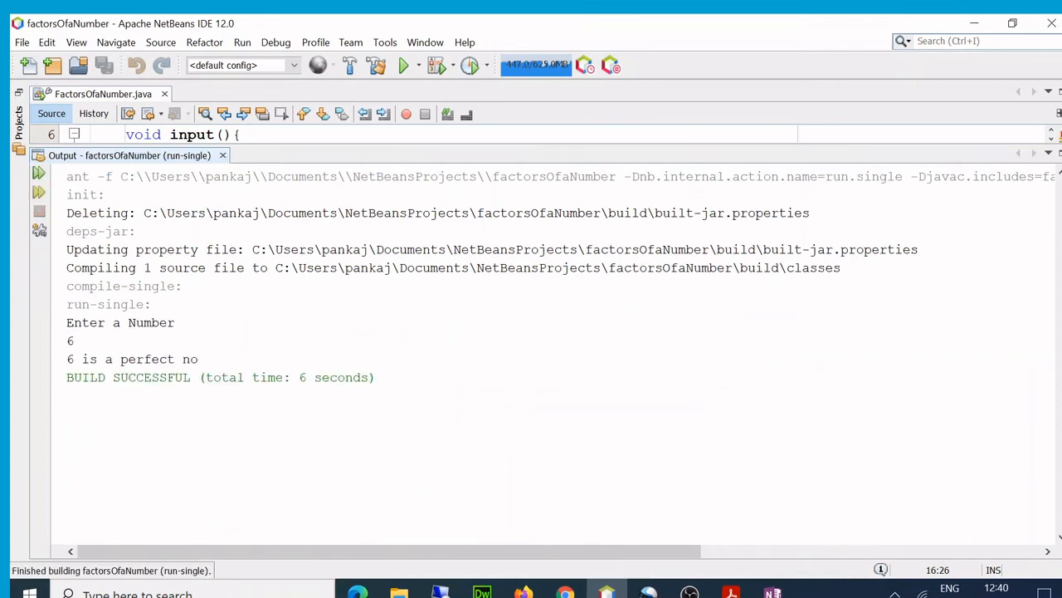
click(404, 65)
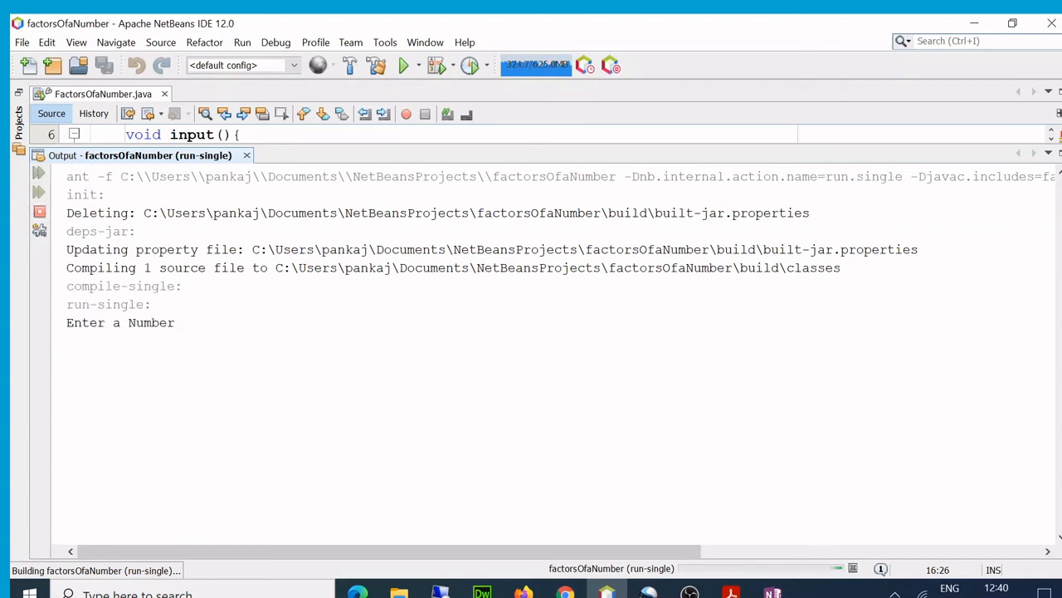
text(10)
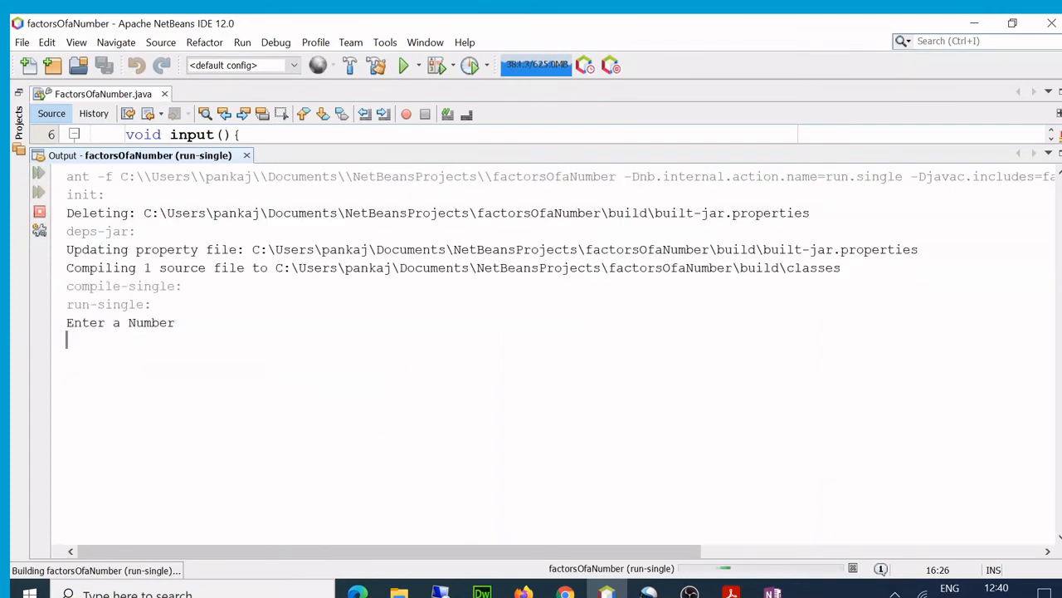
text(28)
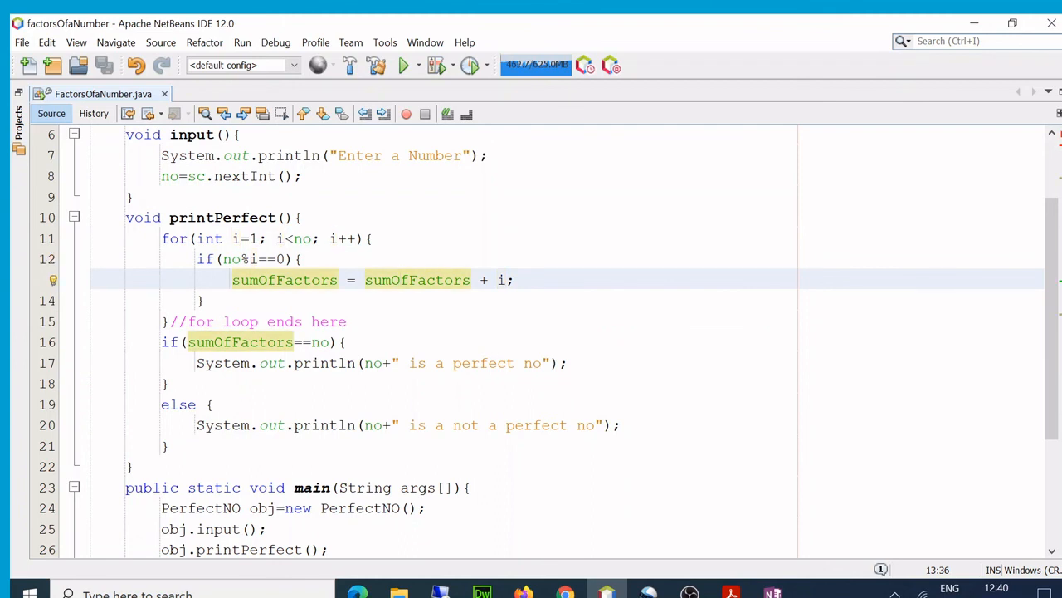
click(400, 279)
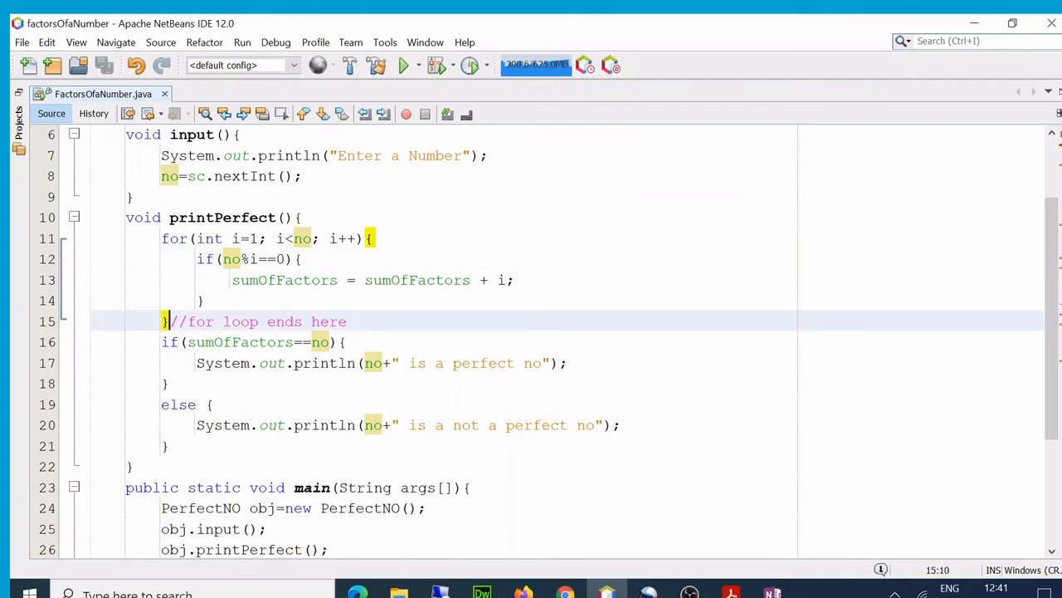
double_click(240, 341)
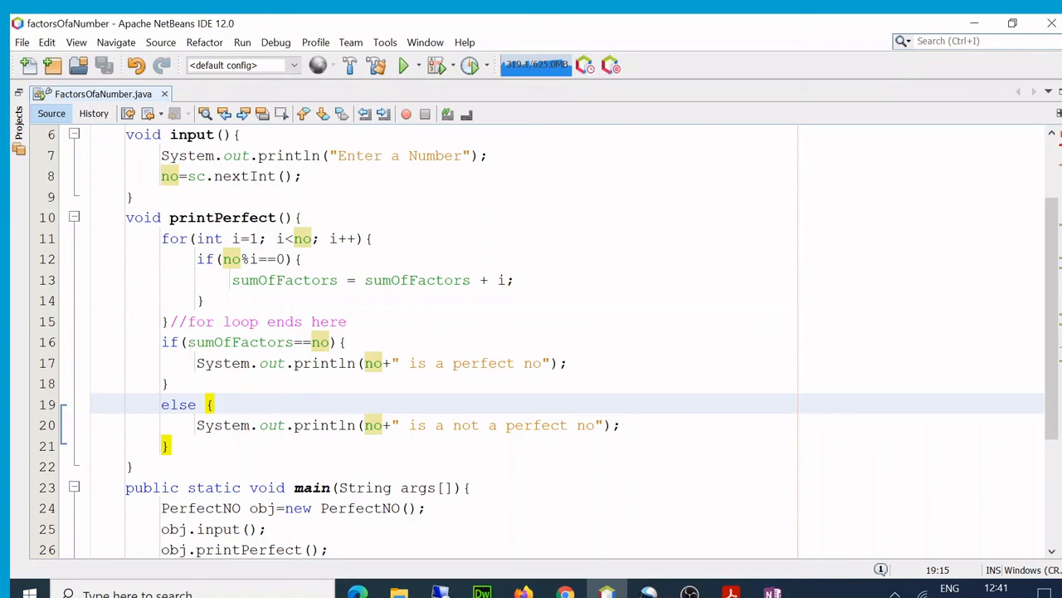
click(214, 404)
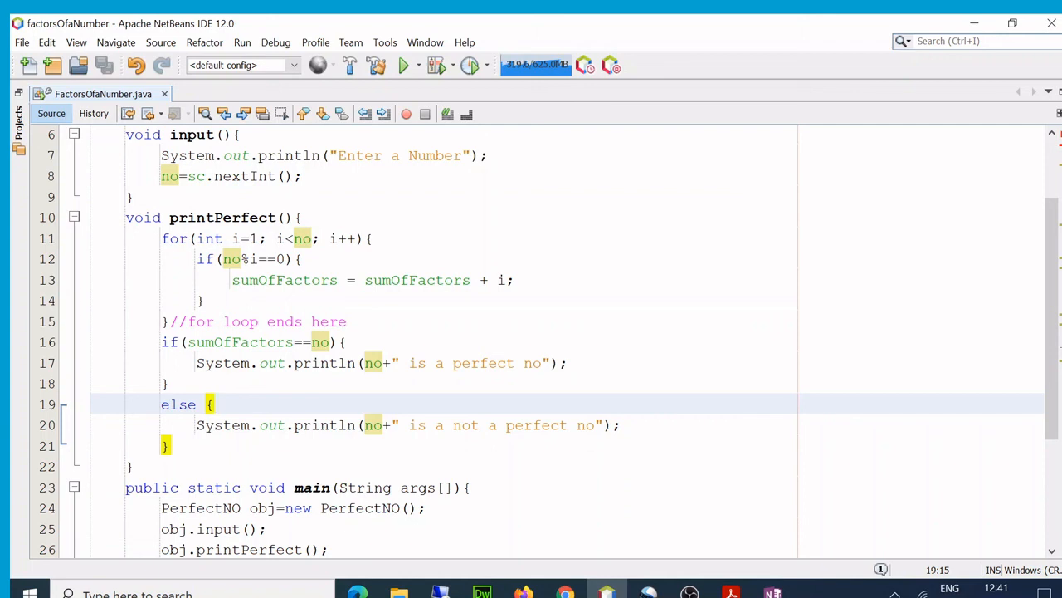
click(214, 404)
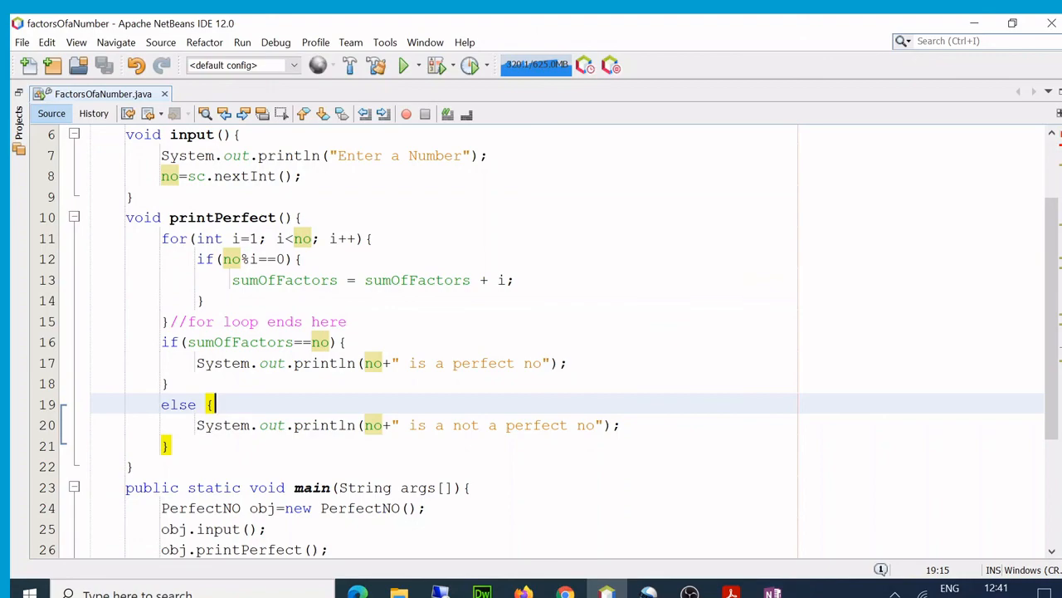